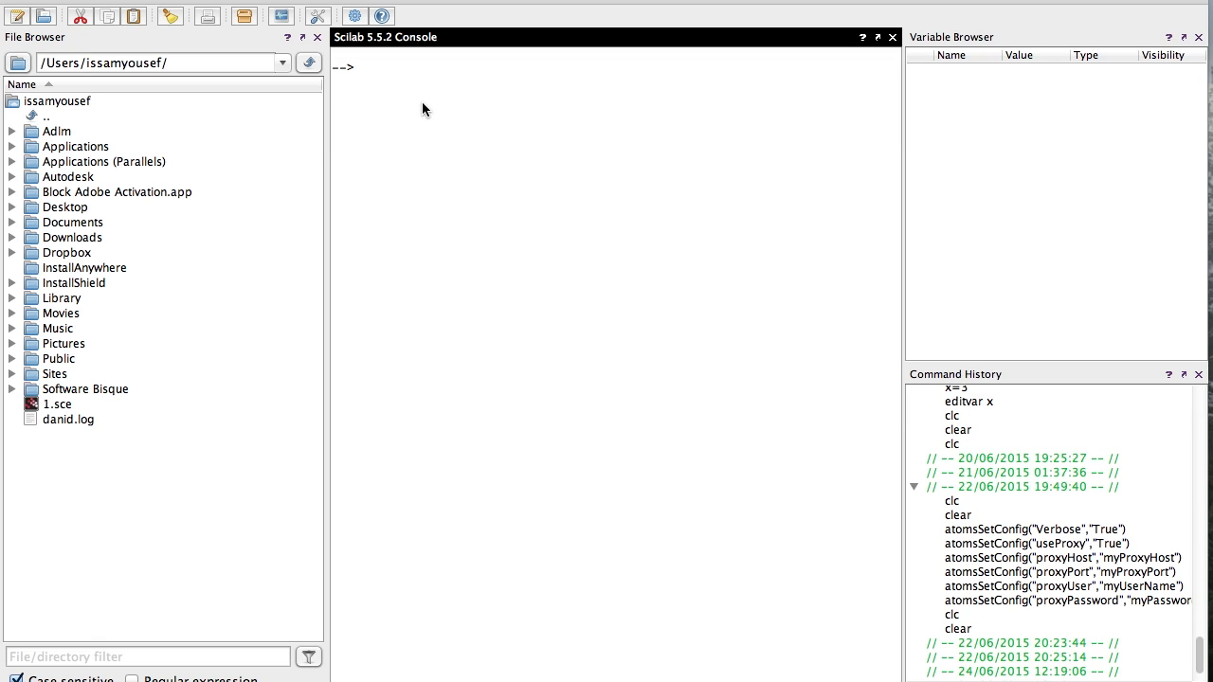
Define x = 3 and y = 6 in the console so both appear as variables
{"action": "left_click", "coordinate": [356, 68]}
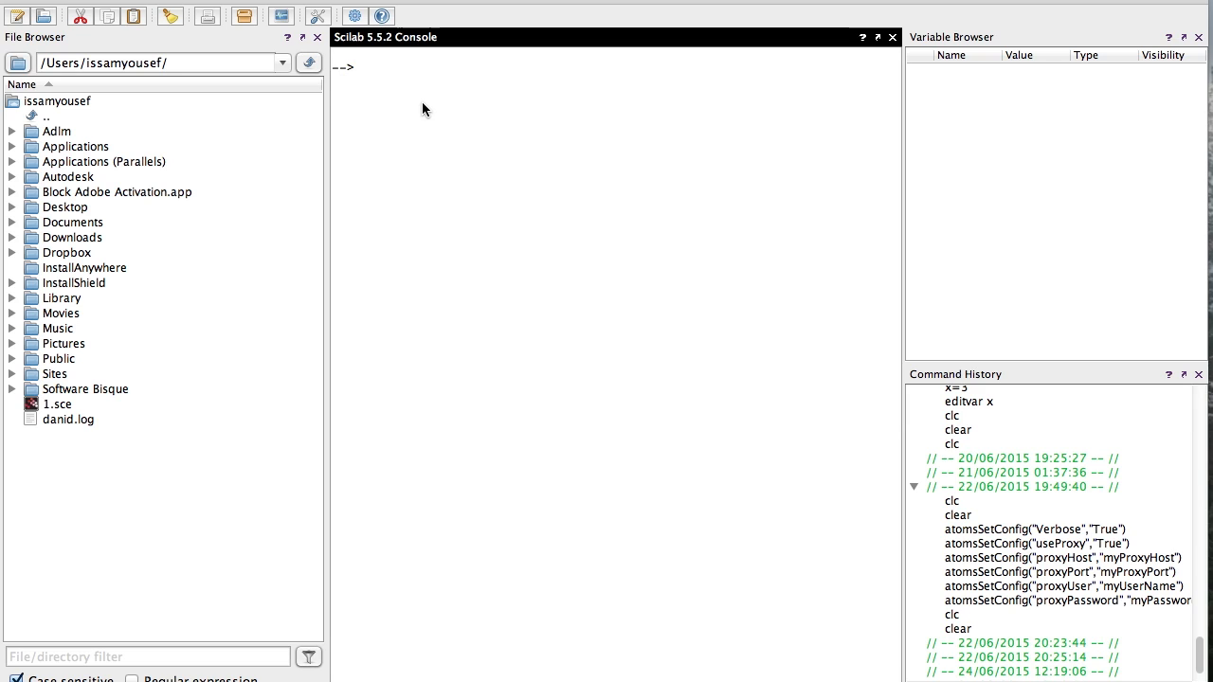
{"action": "mouse_move", "coordinate": [500, 186]}
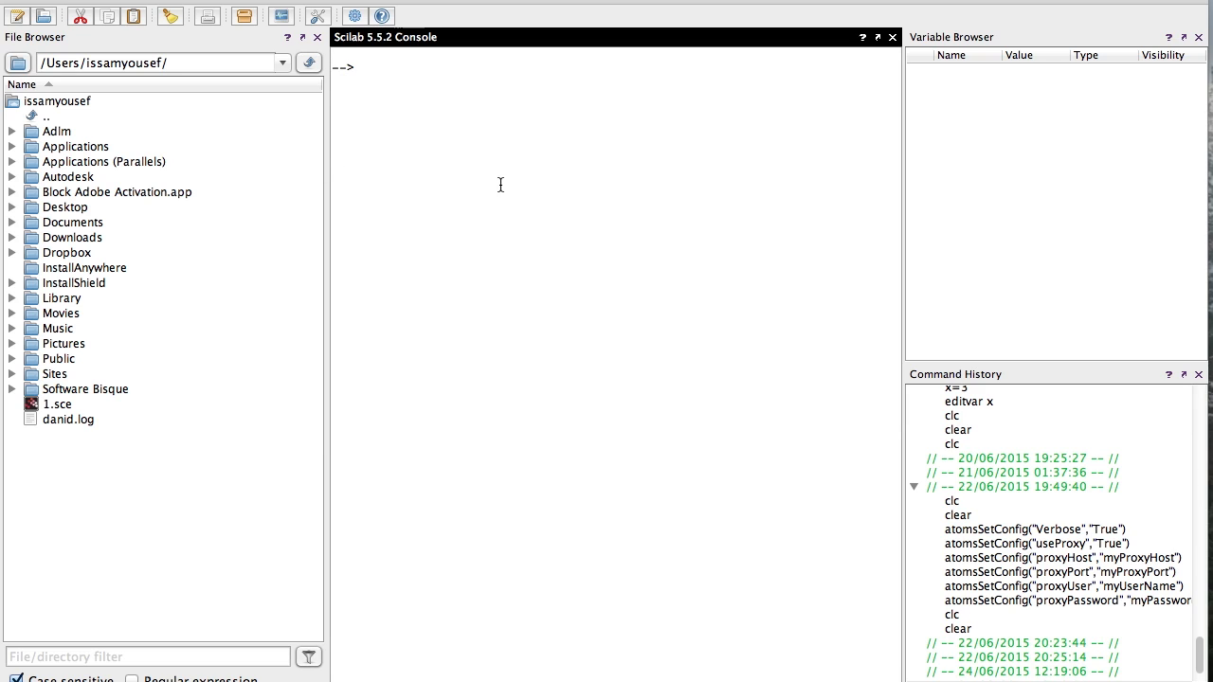
{"action": "mouse_move", "coordinate": [629, 299]}
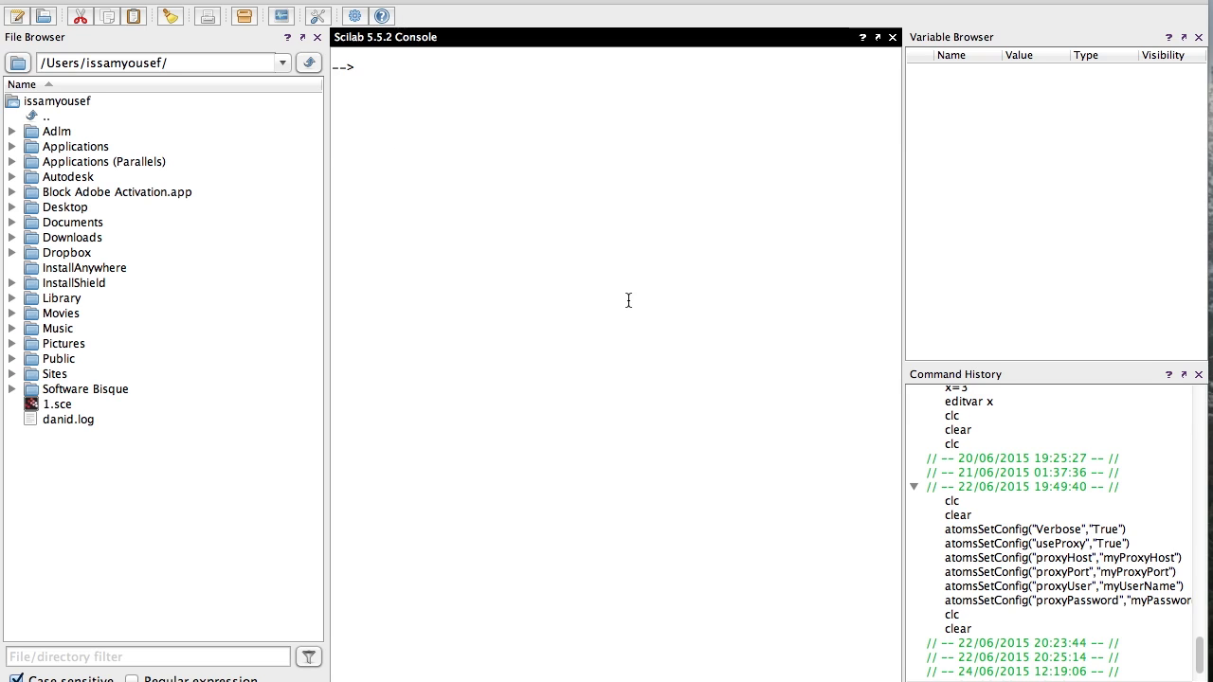
{"action": "mouse_move", "coordinate": [59, 12]}
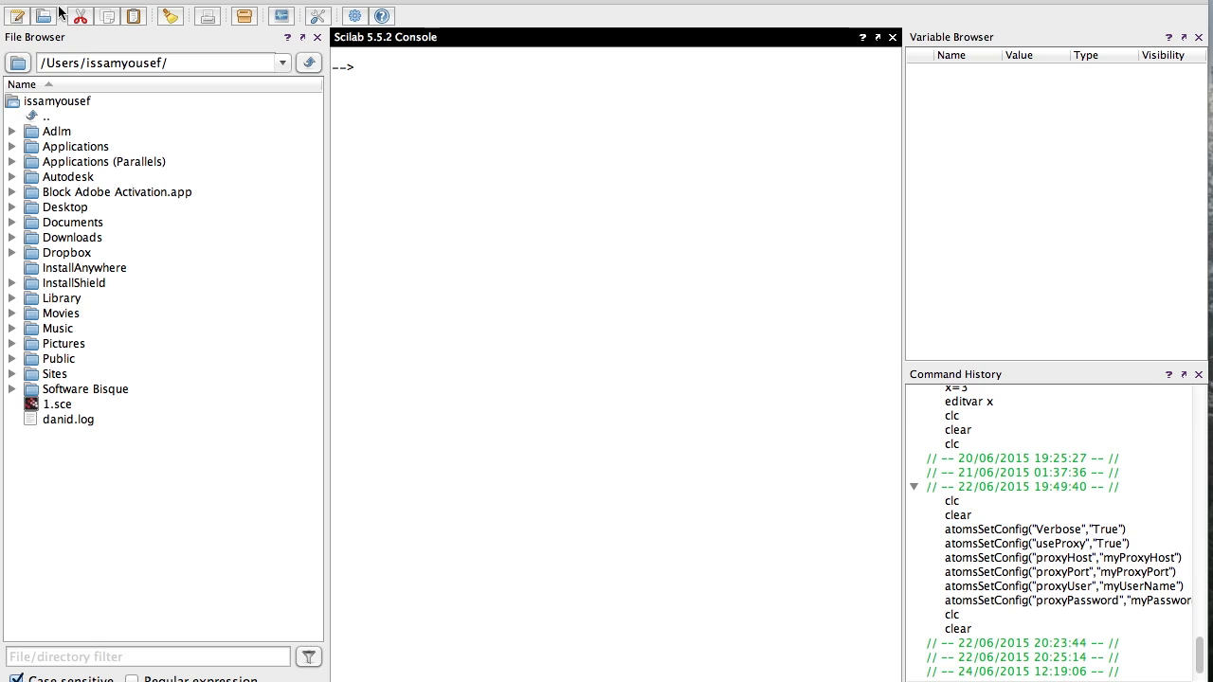
{"action": "mouse_move", "coordinate": [661, 171]}
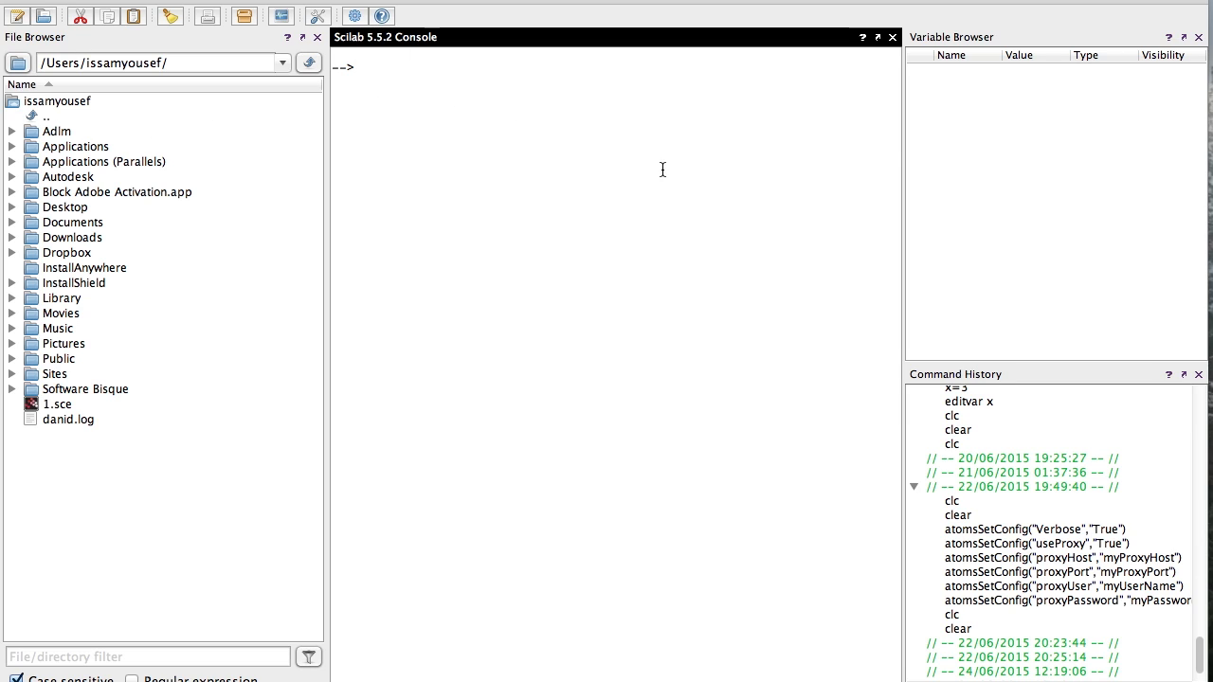
{"action": "mouse_move", "coordinate": [919, 421]}
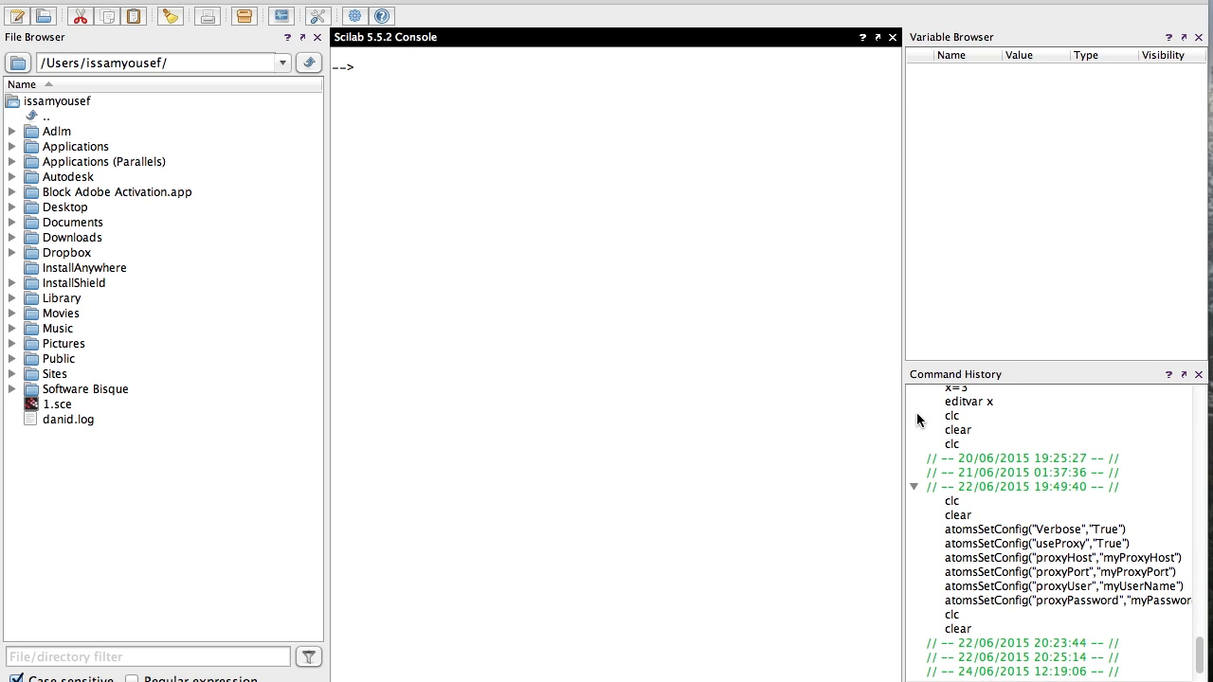
{"action": "mouse_move", "coordinate": [1032, 474]}
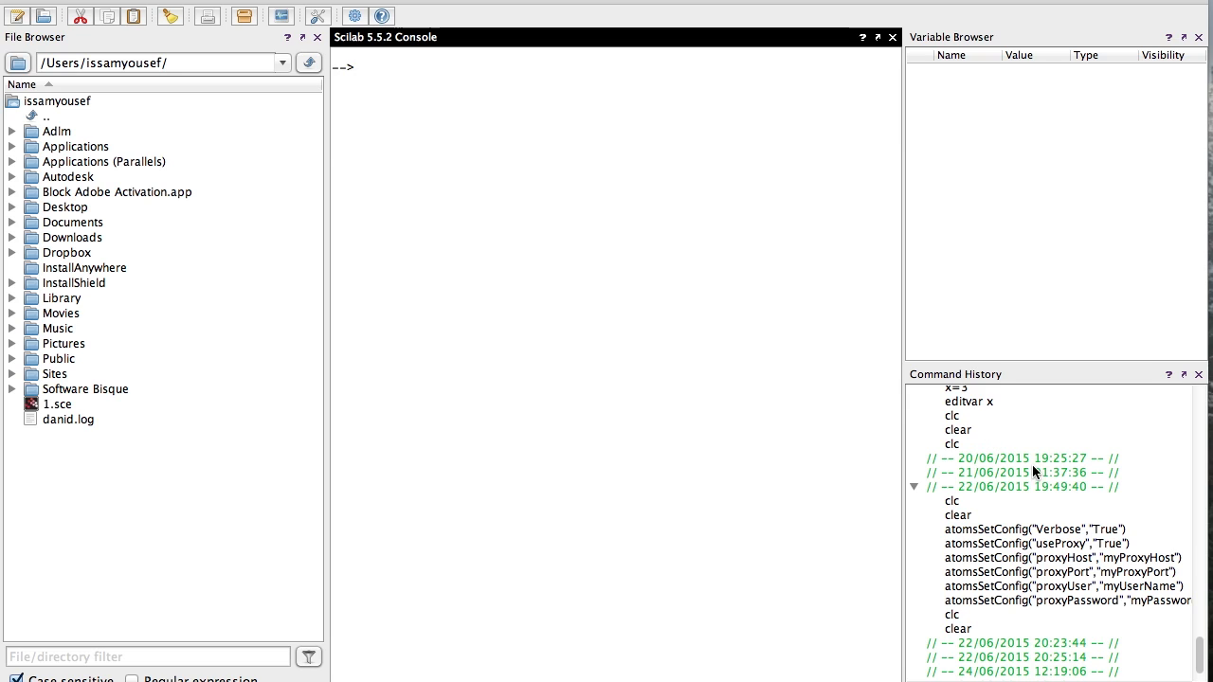
{"action": "mouse_move", "coordinate": [986, 561]}
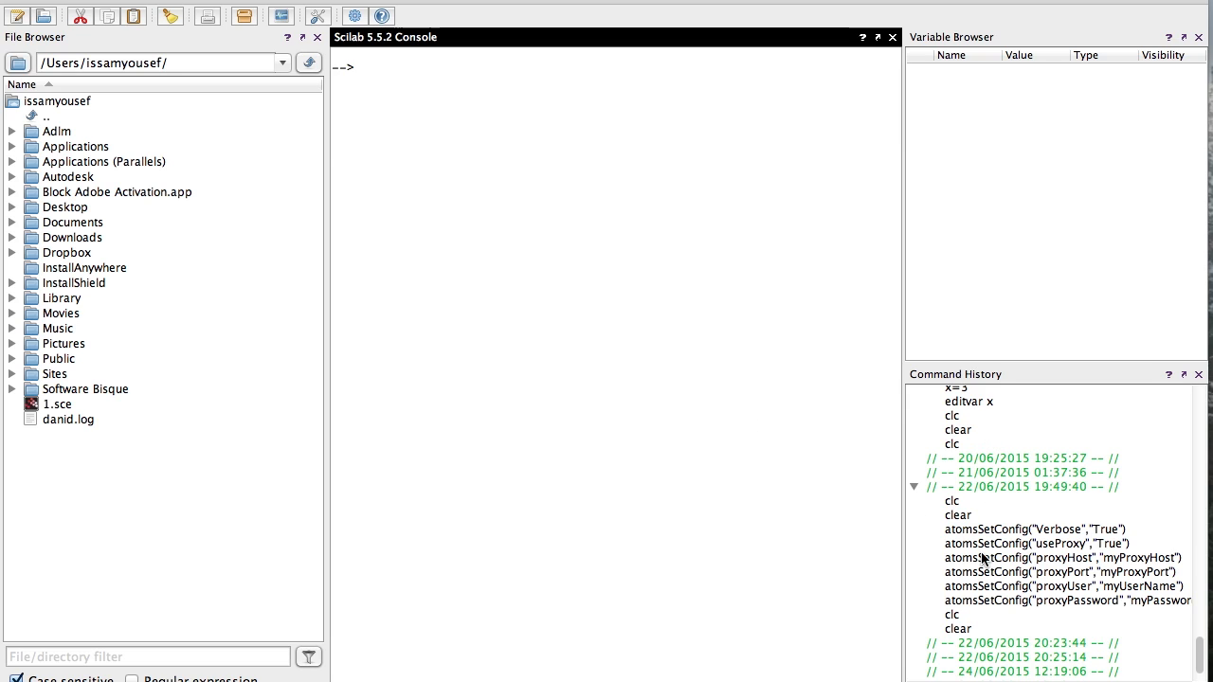
{"action": "mouse_move", "coordinate": [611, 430]}
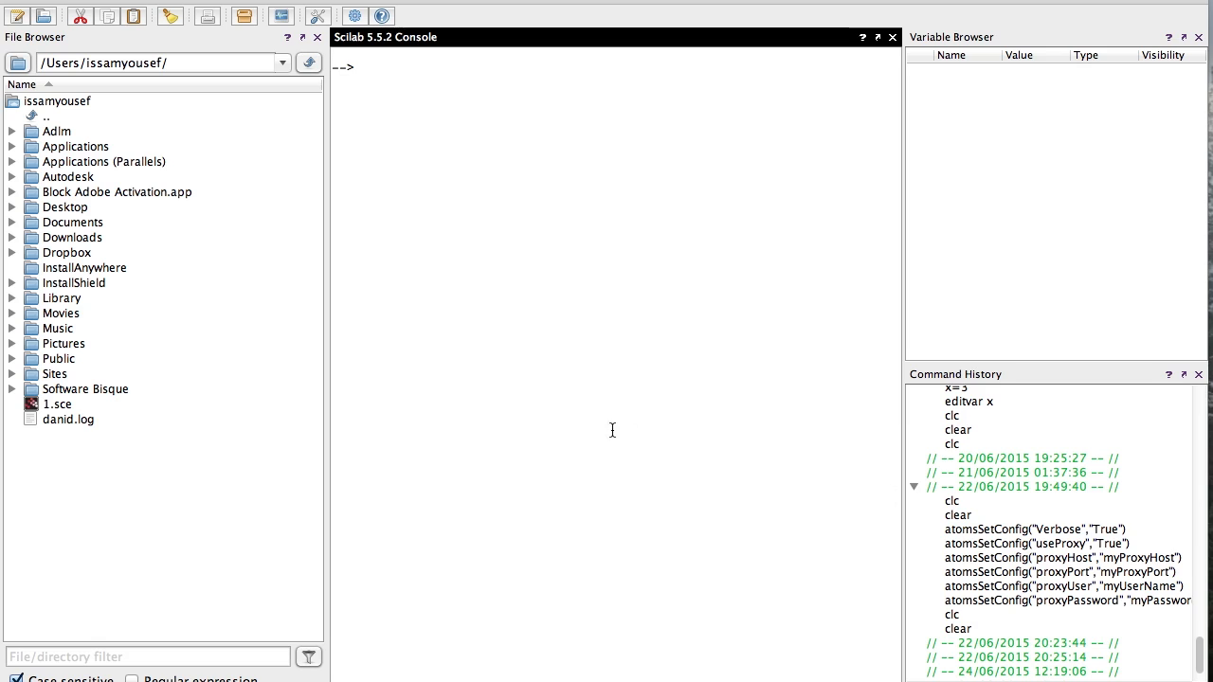
{"action": "mouse_move", "coordinate": [576, 349]}
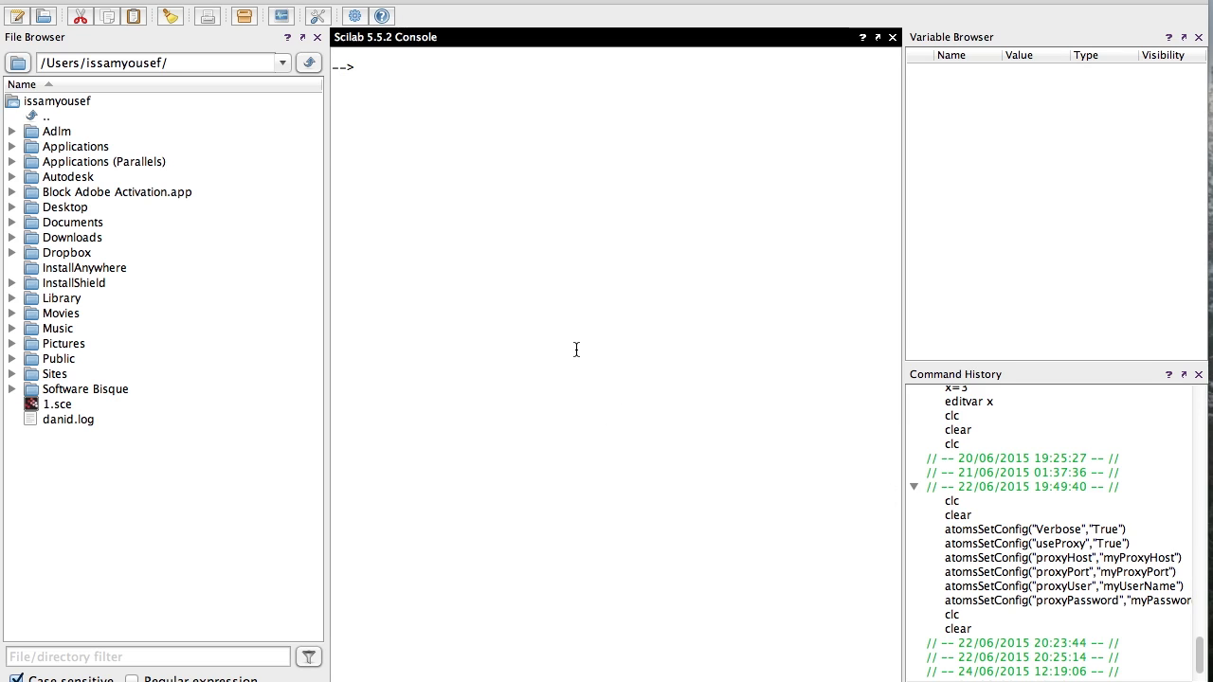
{"action": "mouse_move", "coordinate": [506, 262]}
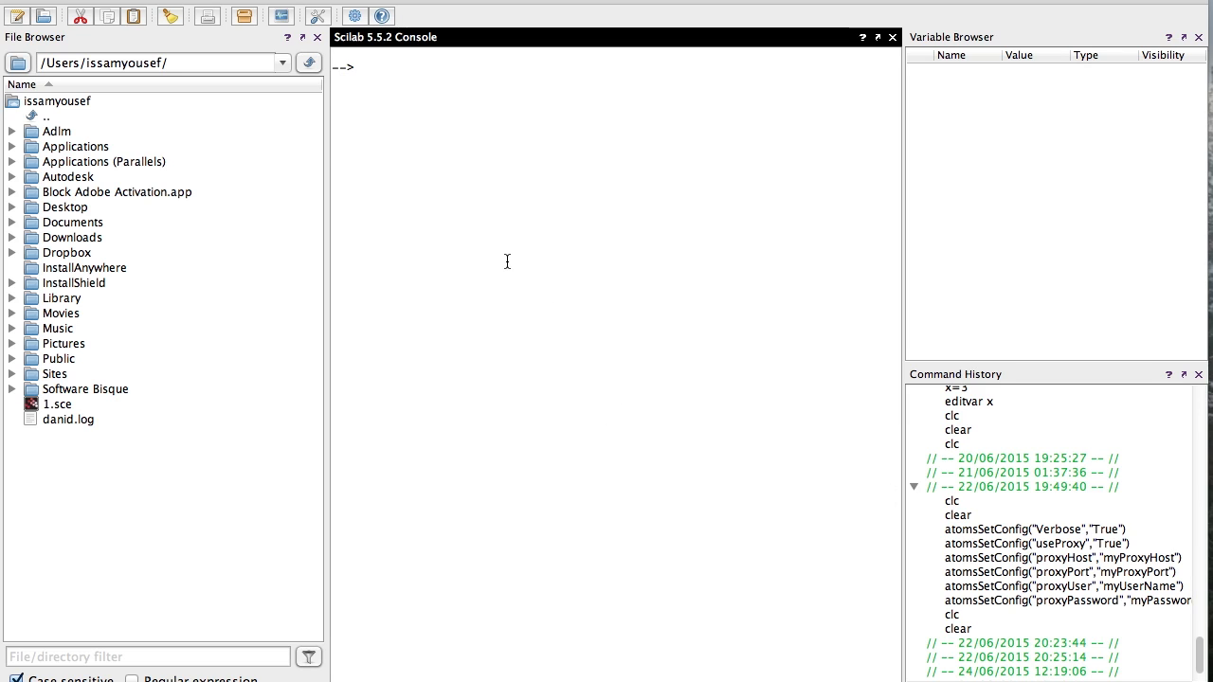
{"action": "mouse_move", "coordinate": [509, 233]}
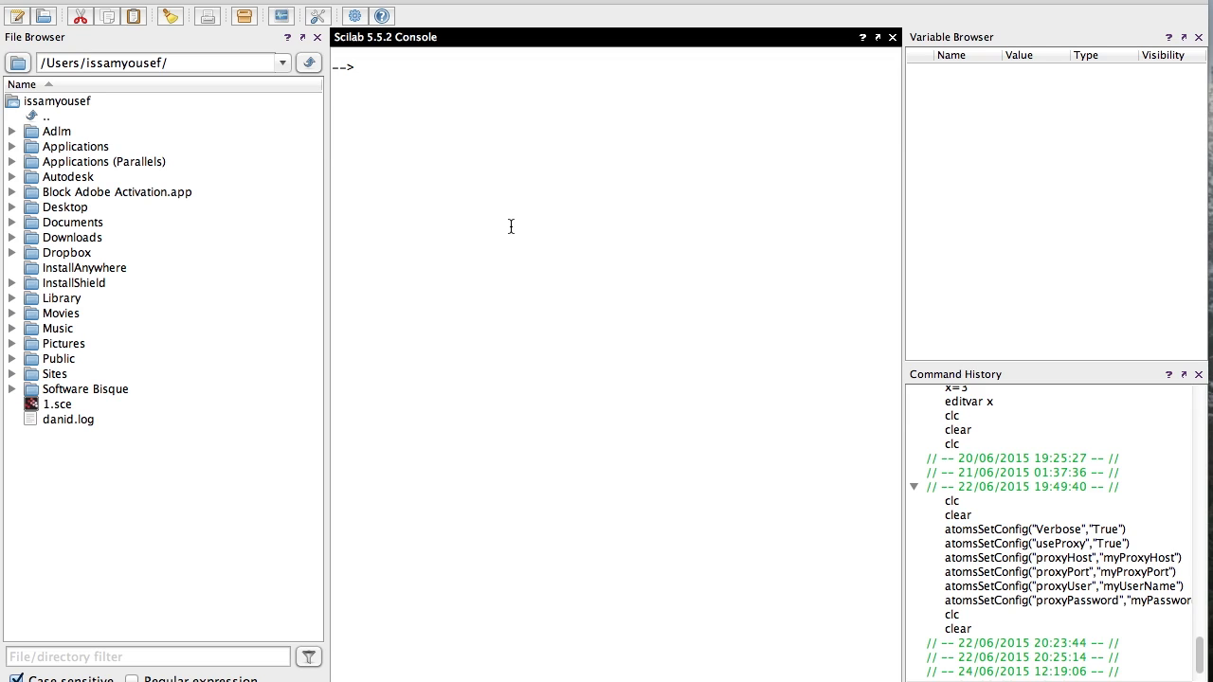
{"action": "type", "text": "x=3"}
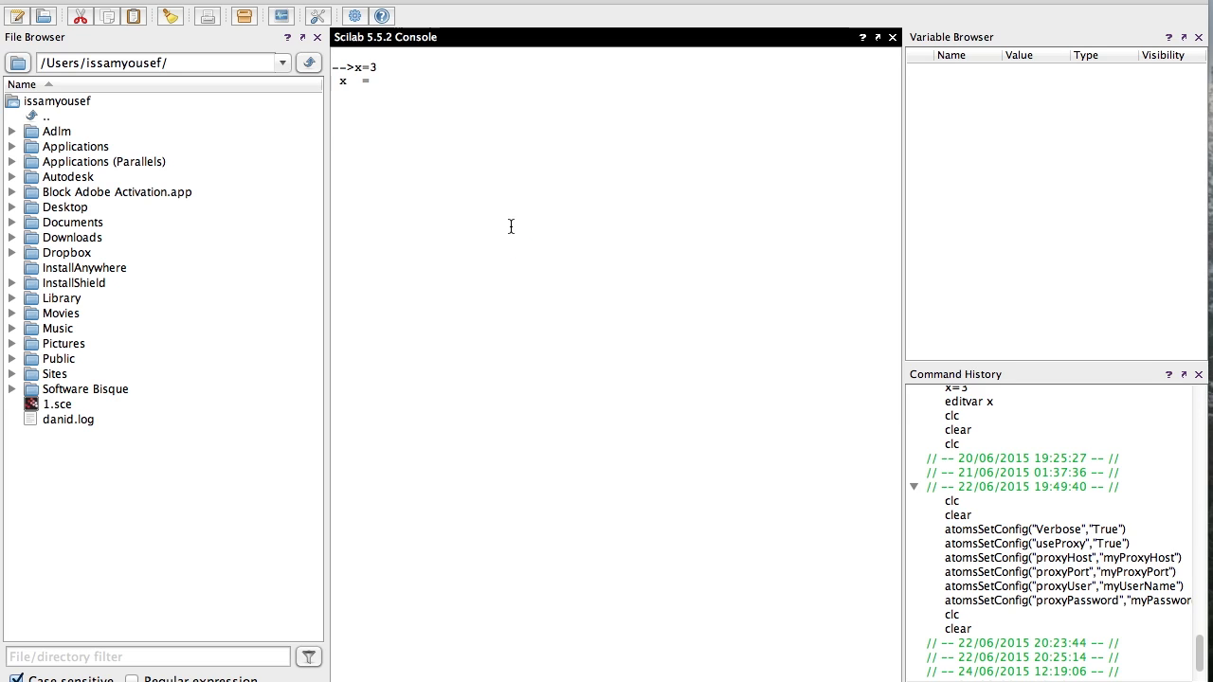
{"action": "key", "text": "Return"}
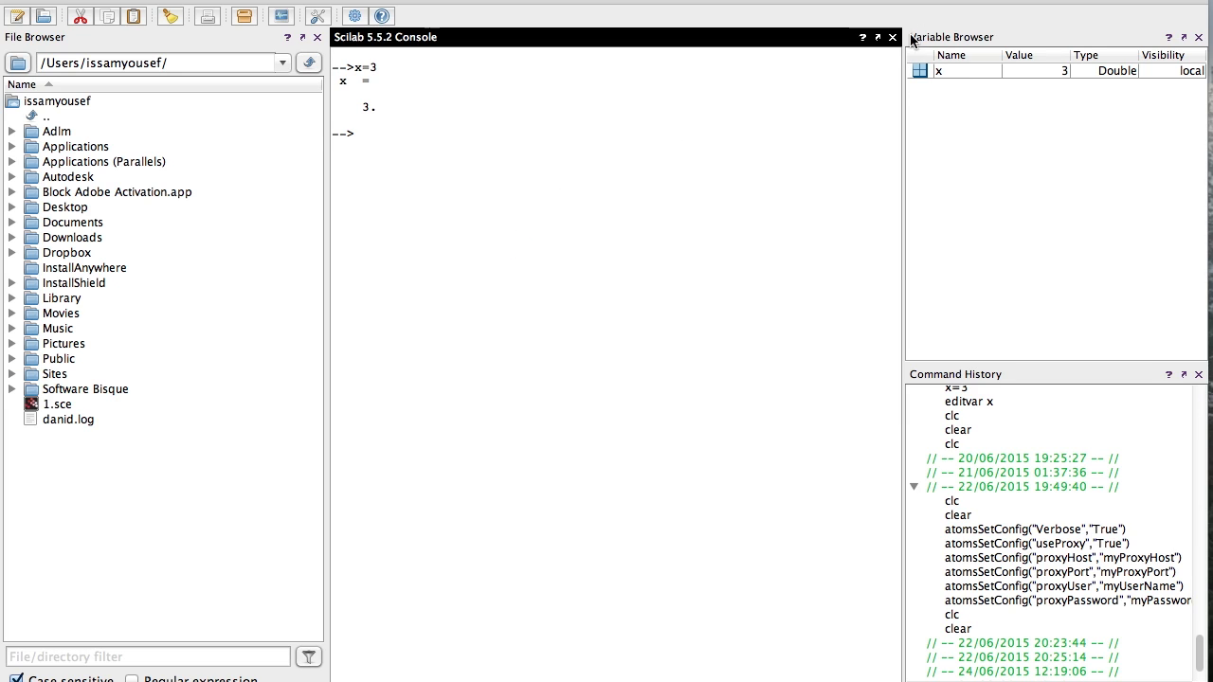
{"action": "mouse_move", "coordinate": [951, 95]}
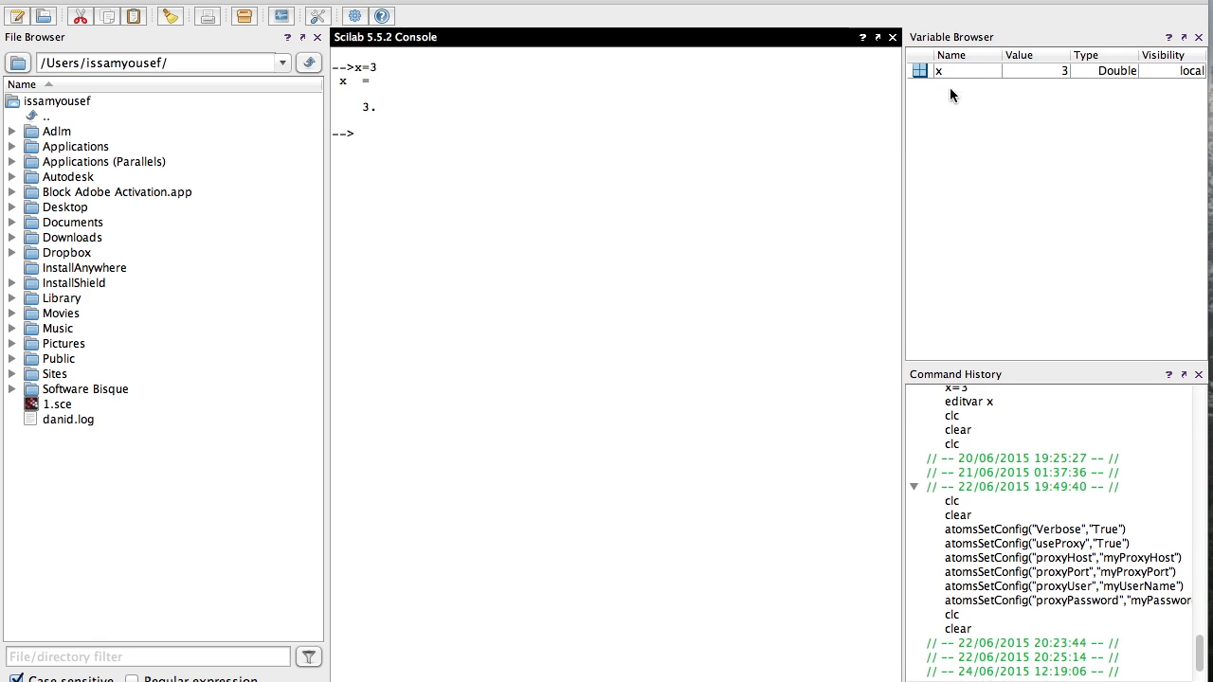
{"action": "mouse_move", "coordinate": [955, 79]}
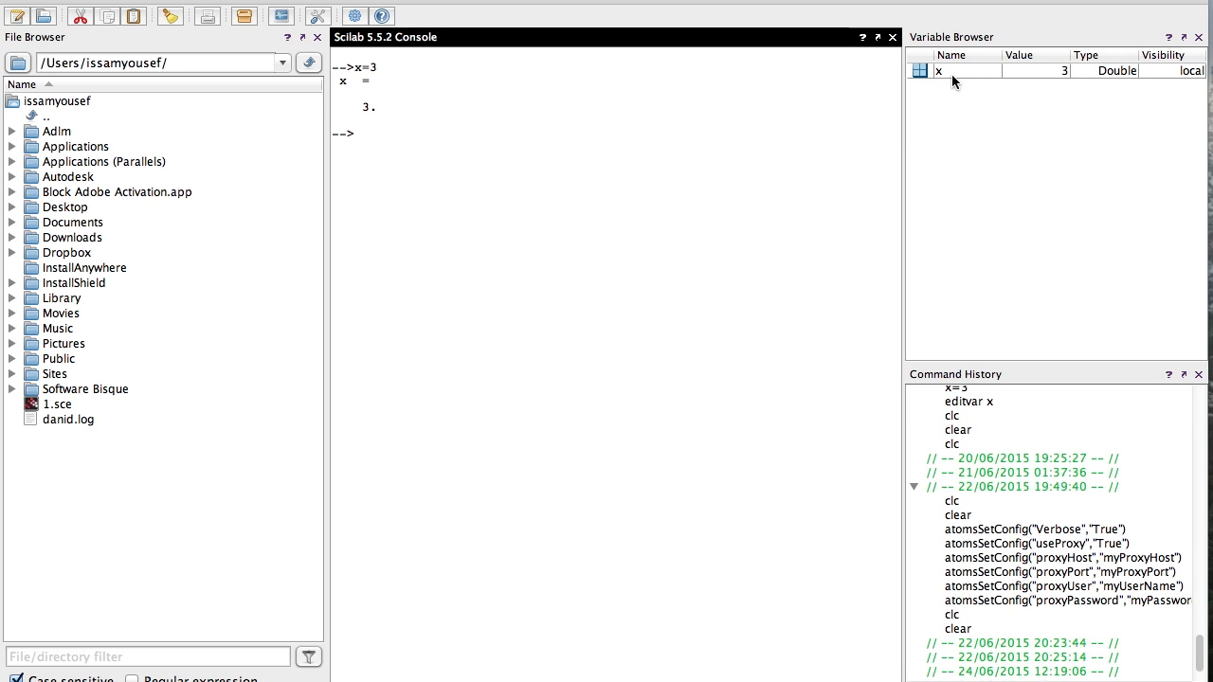
{"action": "type", "text": "y="}
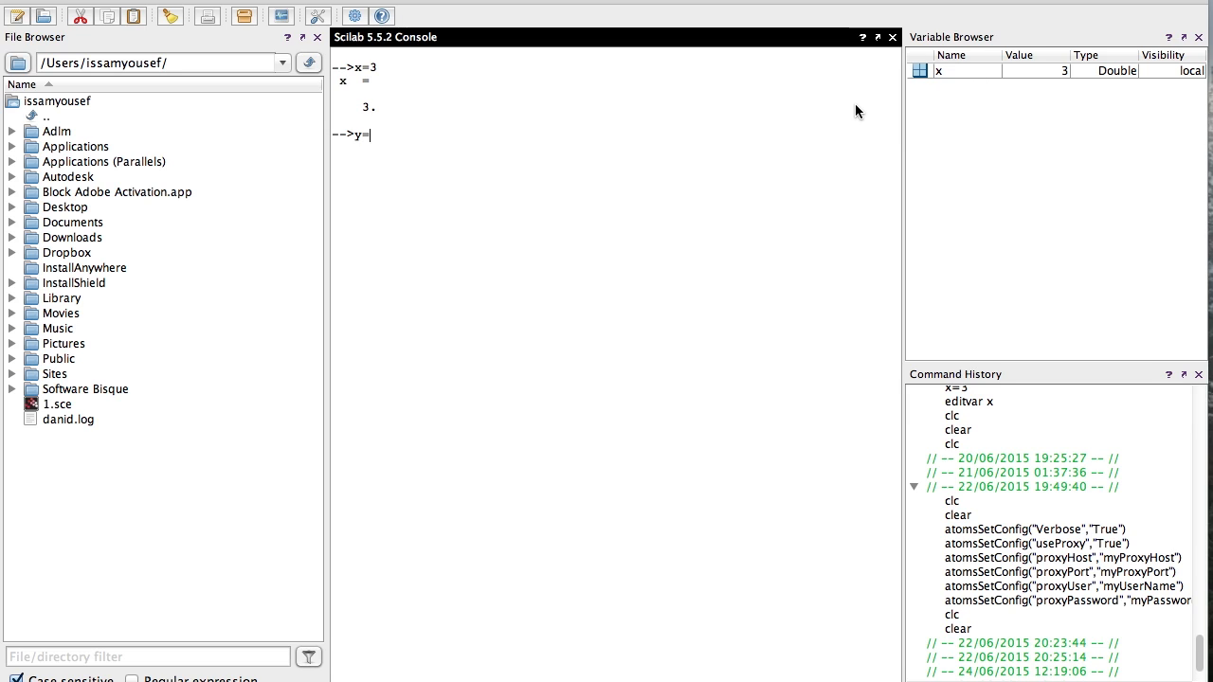
{"action": "key", "text": "Return"}
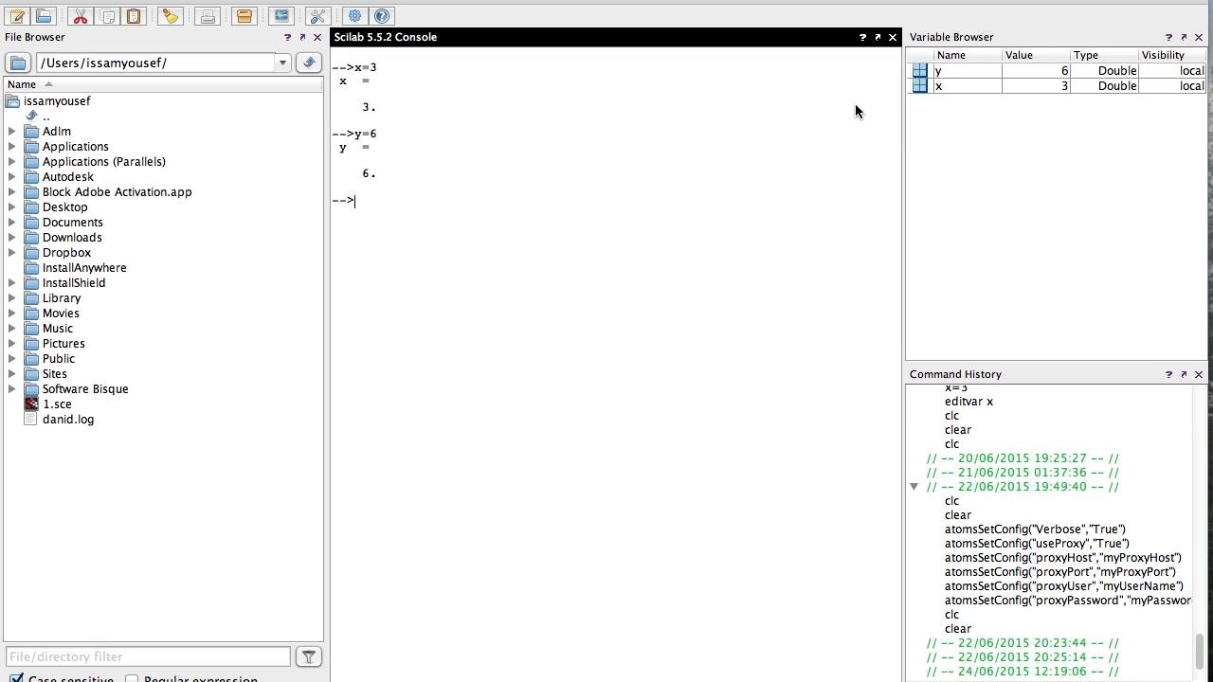
Evaluate z = 5*x+y in the console, giving 21
{"action": "type", "text": "z="}
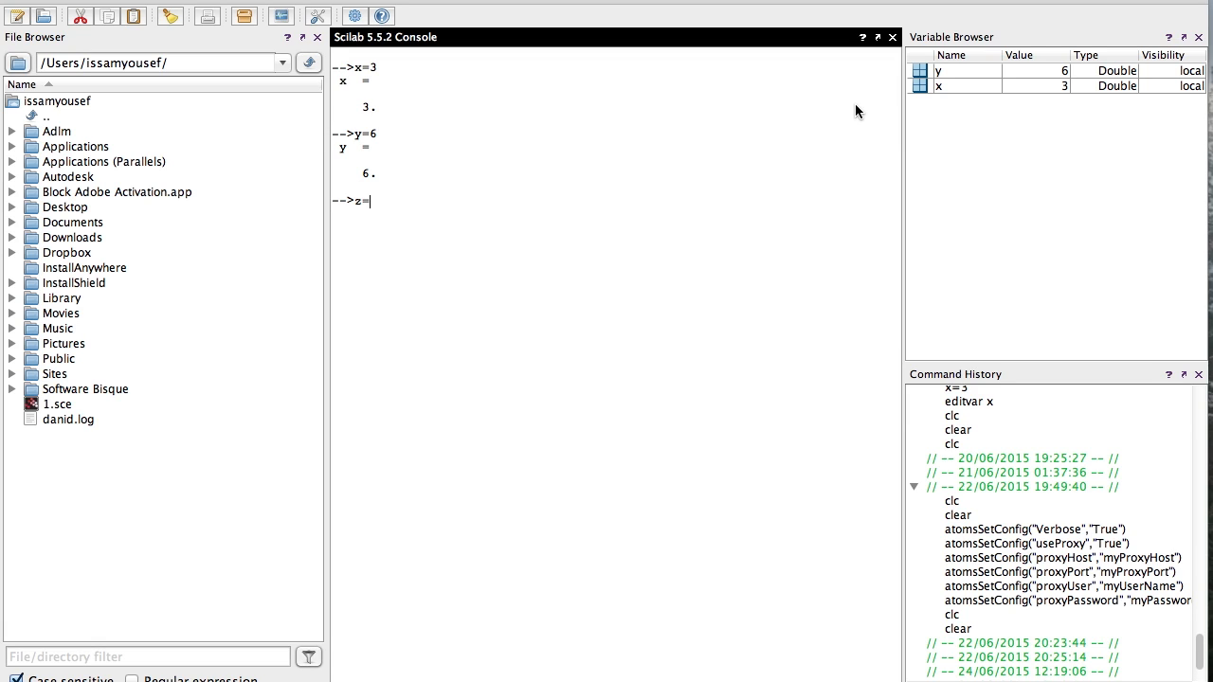
{"action": "type", "text": "5"}
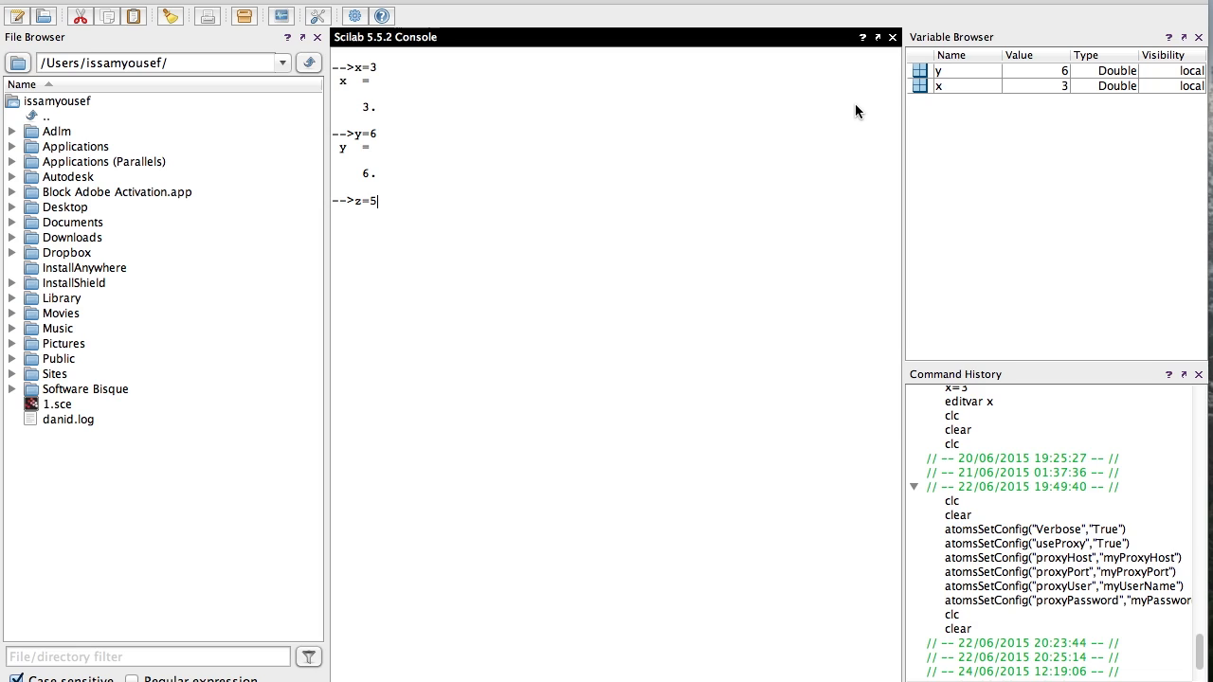
{"action": "type", "text": "*"}
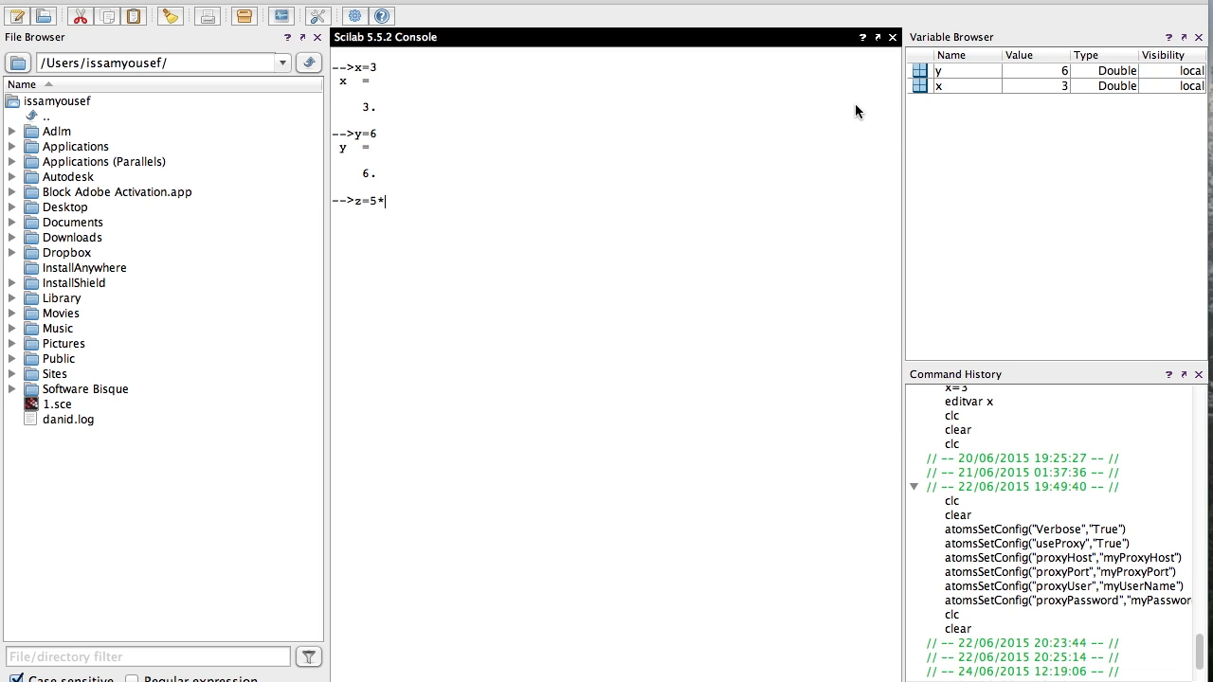
{"action": "type", "text": "x+y"}
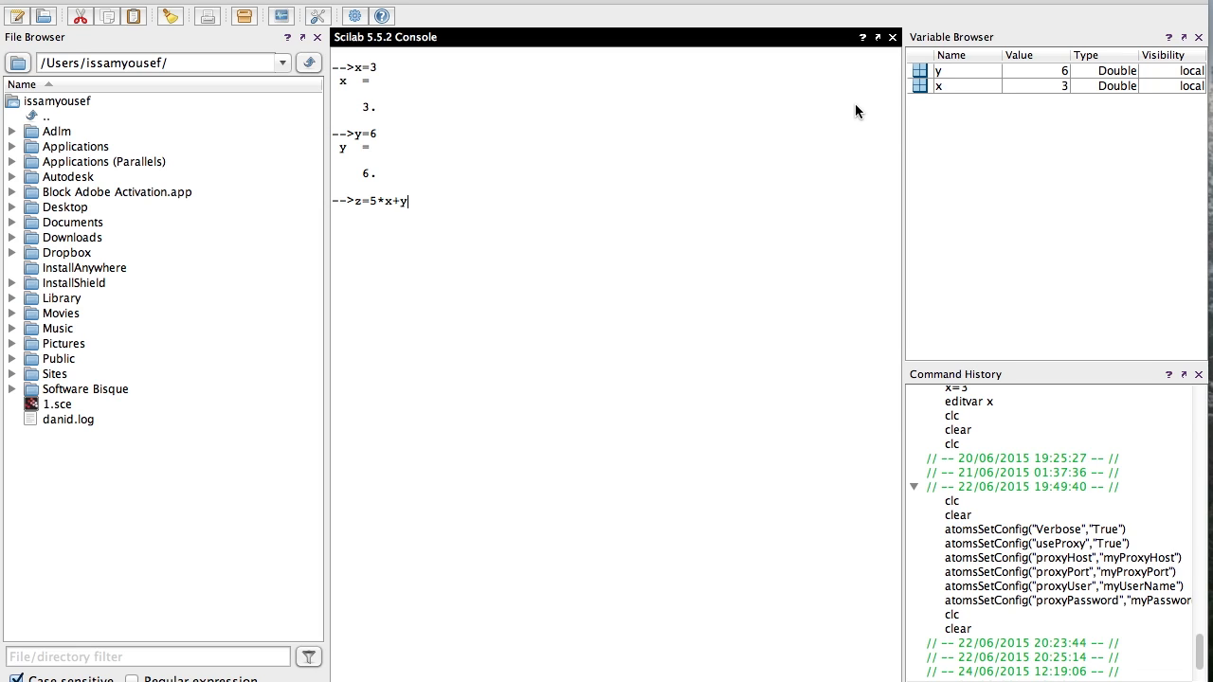
{"action": "key", "text": "Return"}
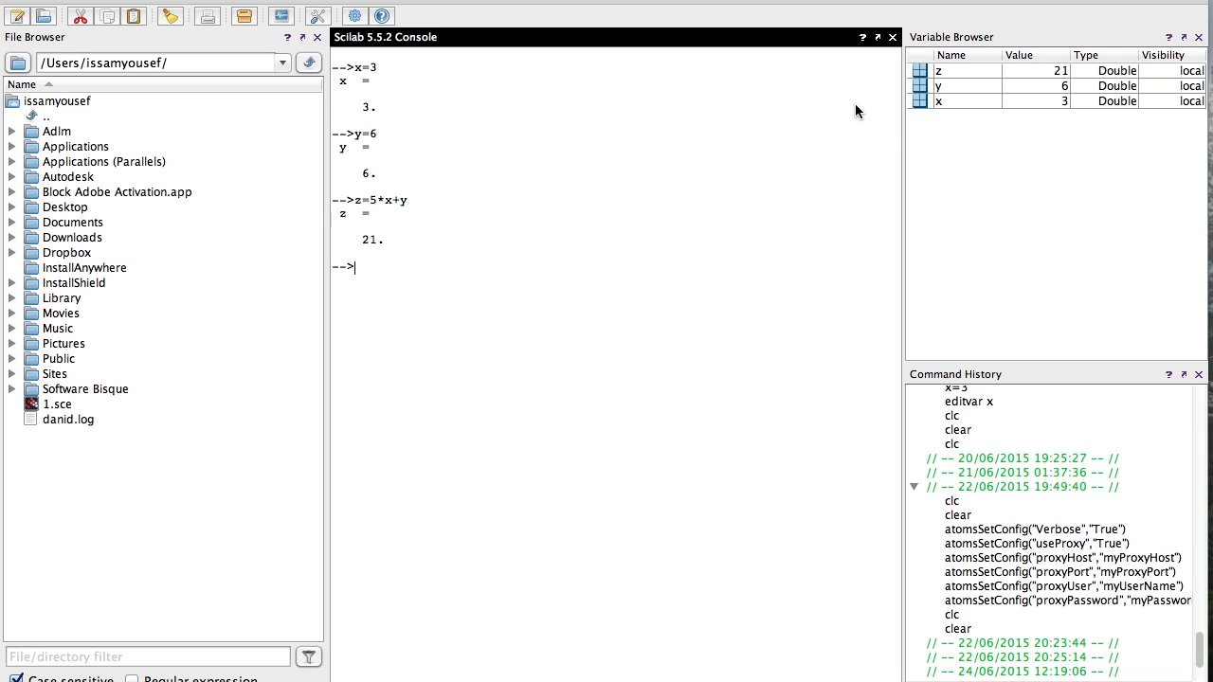
{"action": "mouse_move", "coordinate": [887, 125]}
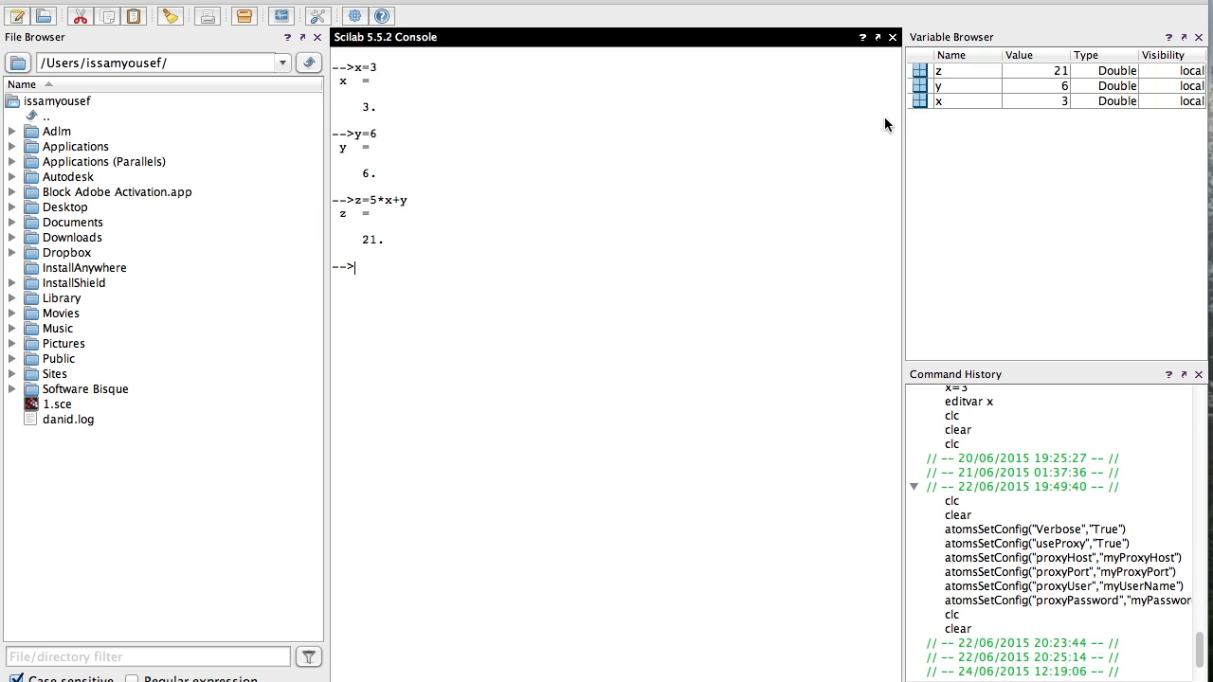
{"action": "mouse_move", "coordinate": [872, 152]}
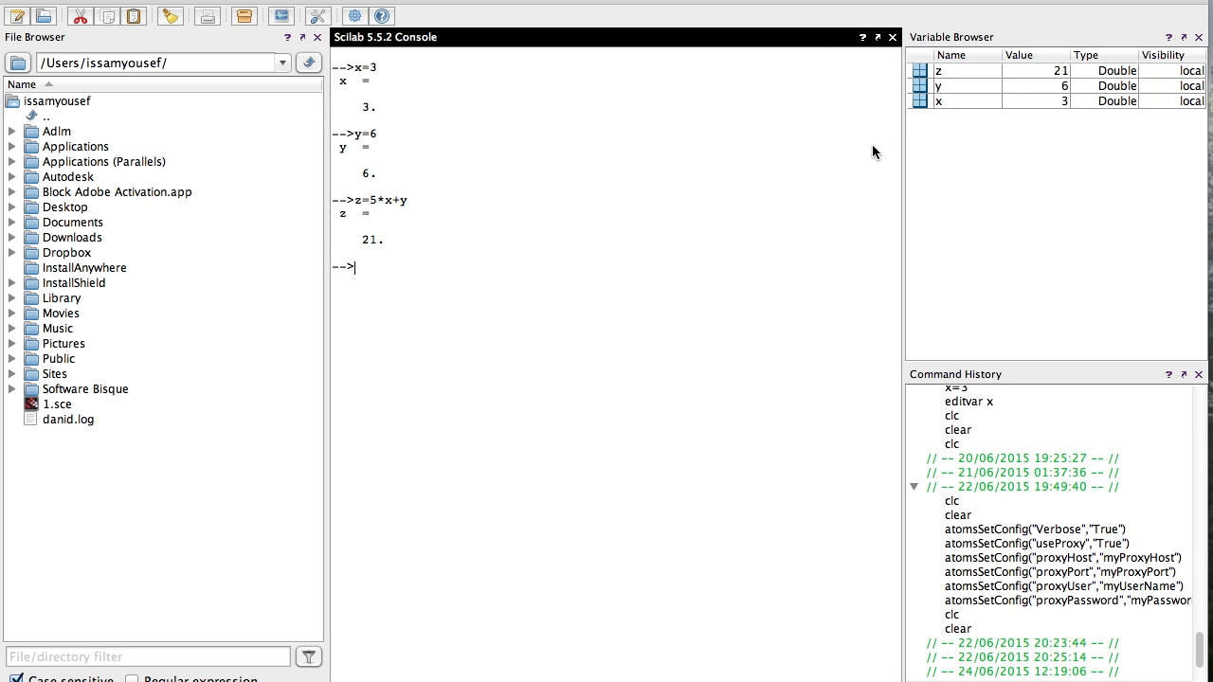
{"action": "mouse_move", "coordinate": [909, 108]}
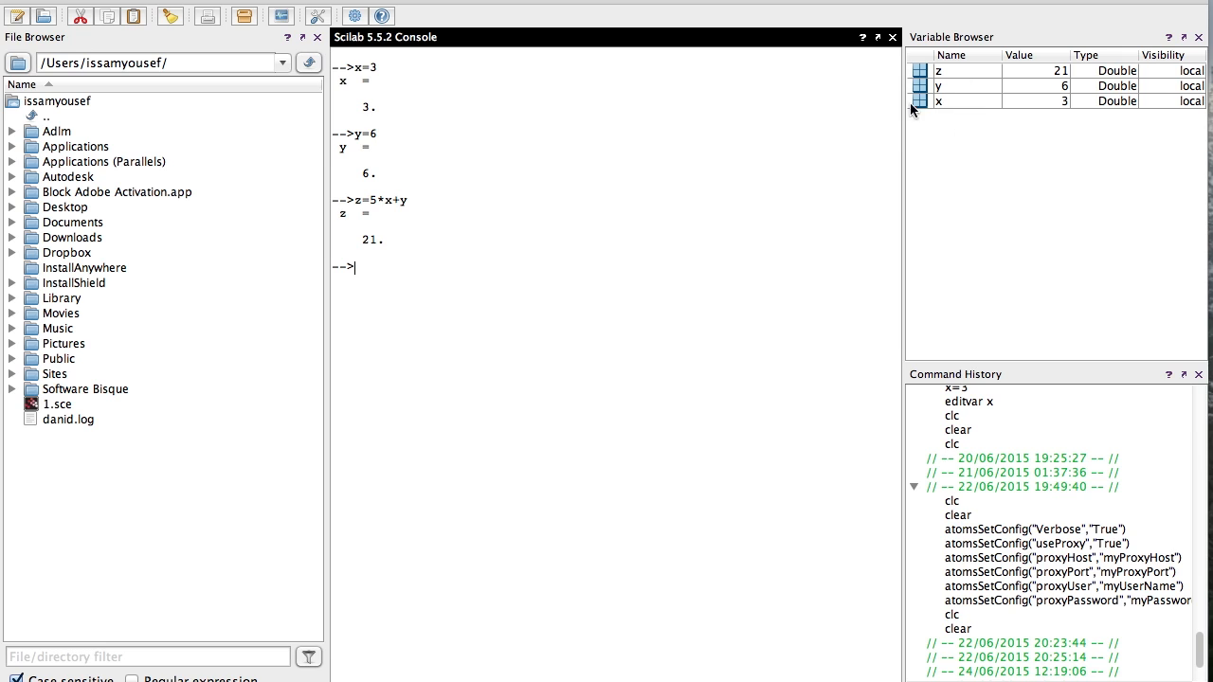
{"action": "scroll", "scroll_direction": "down", "scroll_amount": 3}
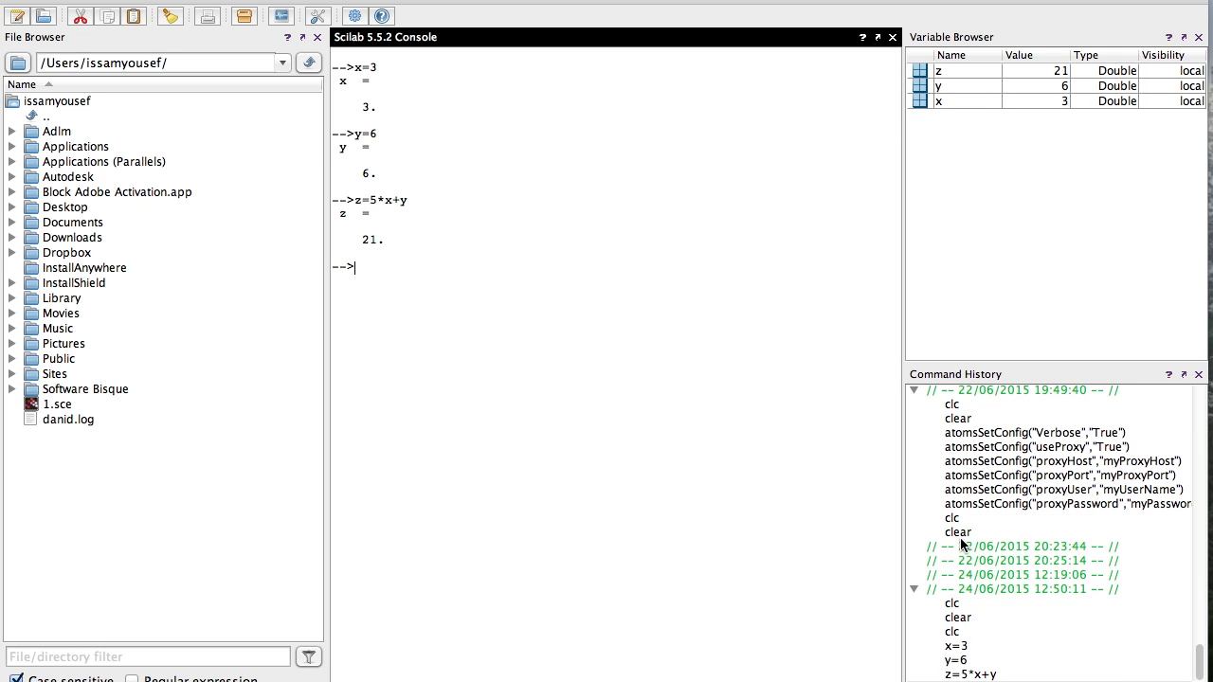
{"action": "mouse_move", "coordinate": [957, 652]}
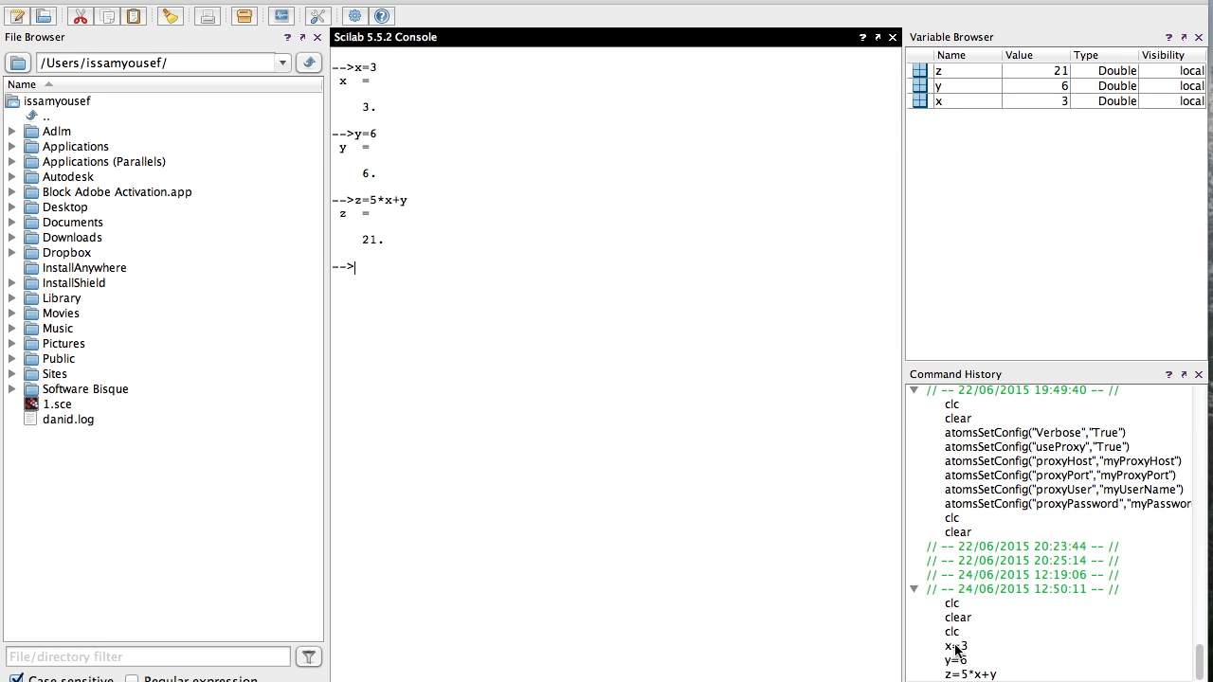
{"action": "mouse_move", "coordinate": [875, 432]}
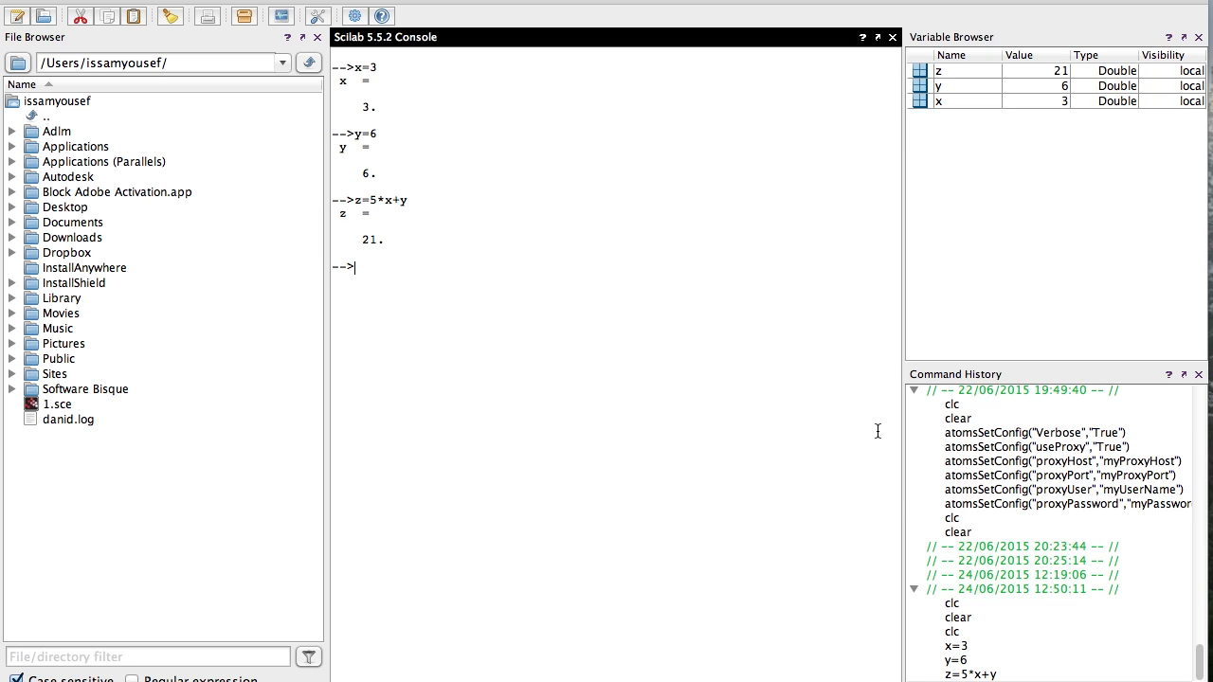
{"action": "mouse_move", "coordinate": [686, 326]}
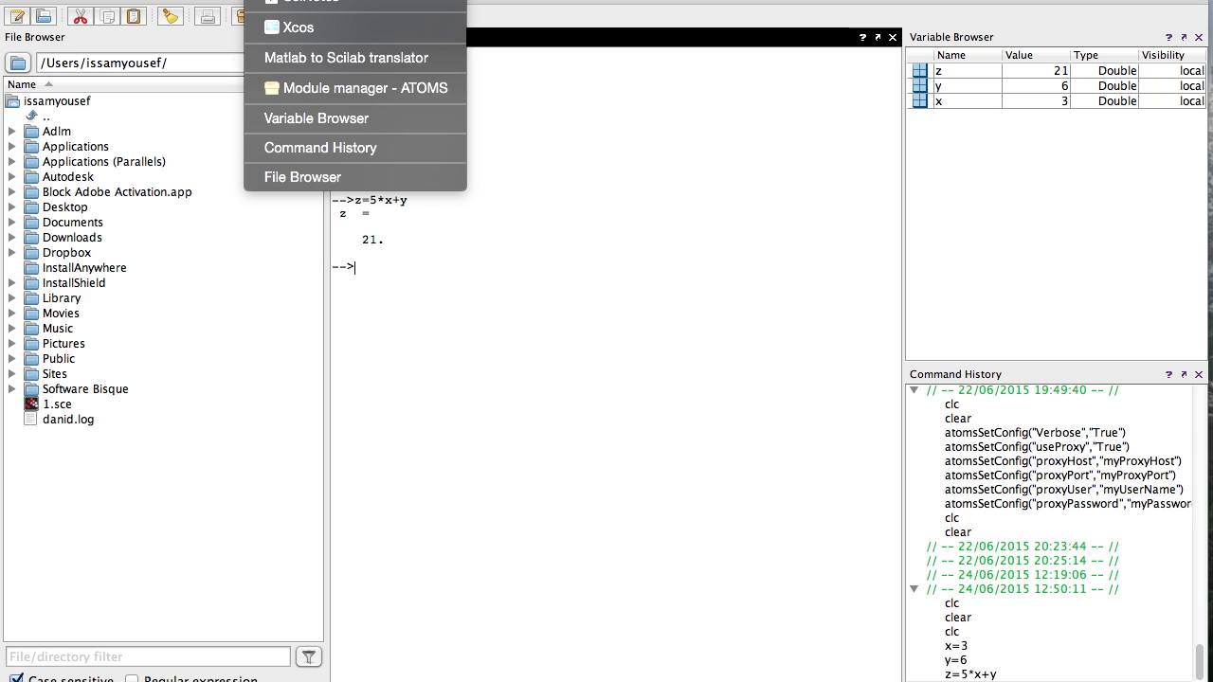
{"action": "mouse_move", "coordinate": [303, 4]}
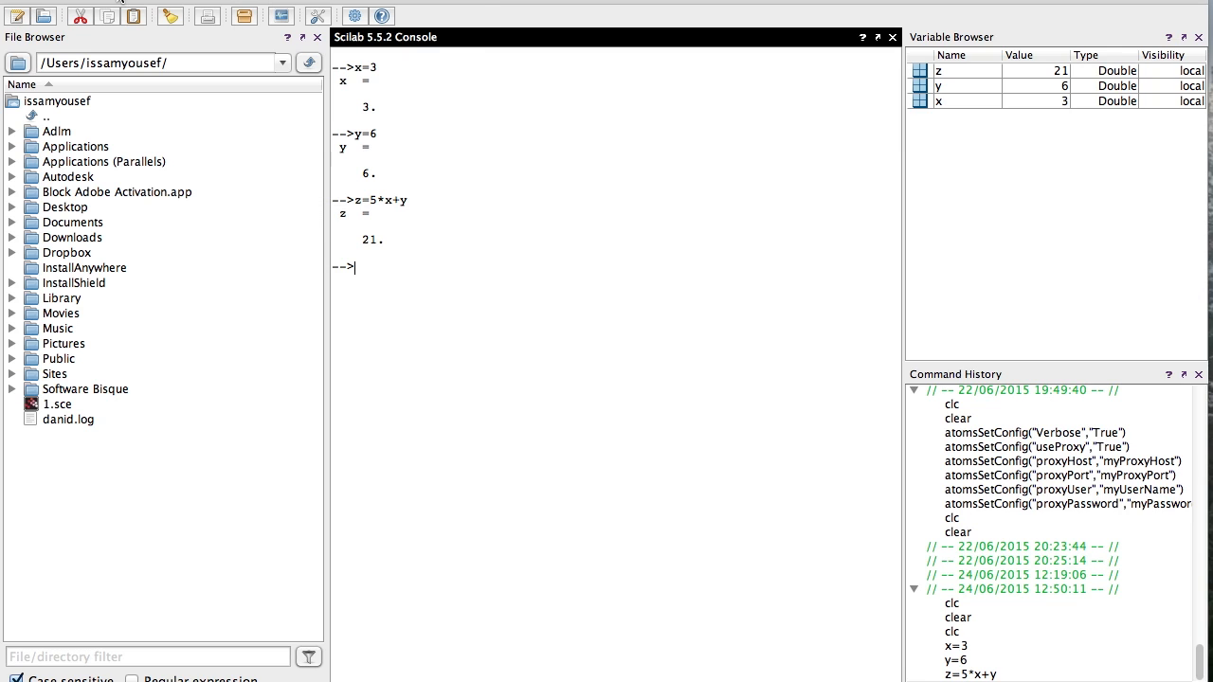
{"action": "mouse_move", "coordinate": [15, 16]}
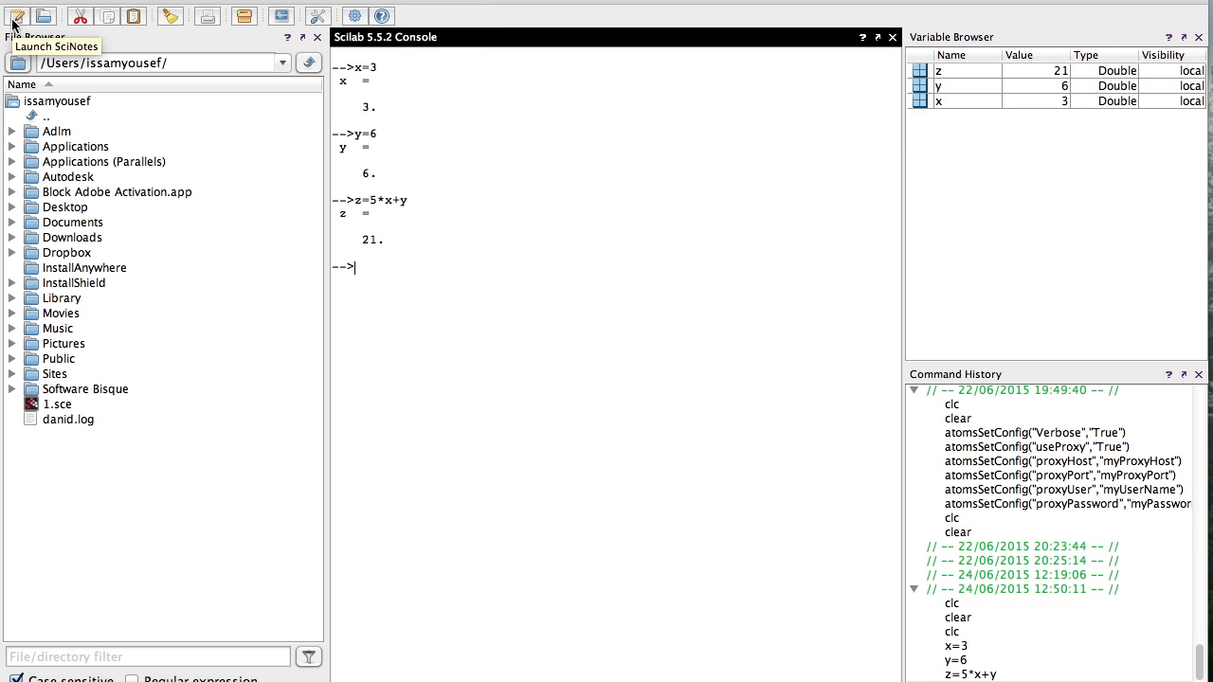
Write a new SciNotes script with the lines t=5, u=8 and g=t+u
{"action": "left_click", "coordinate": [307, 4]}
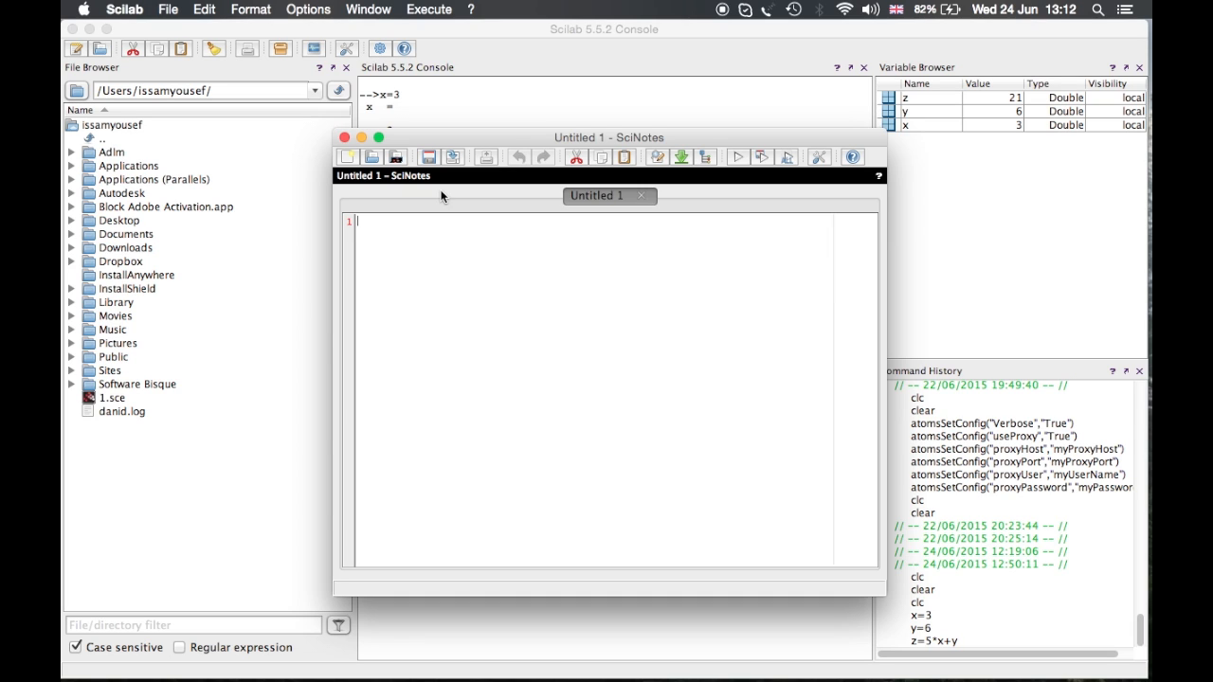
{"action": "type", "text": "t="}
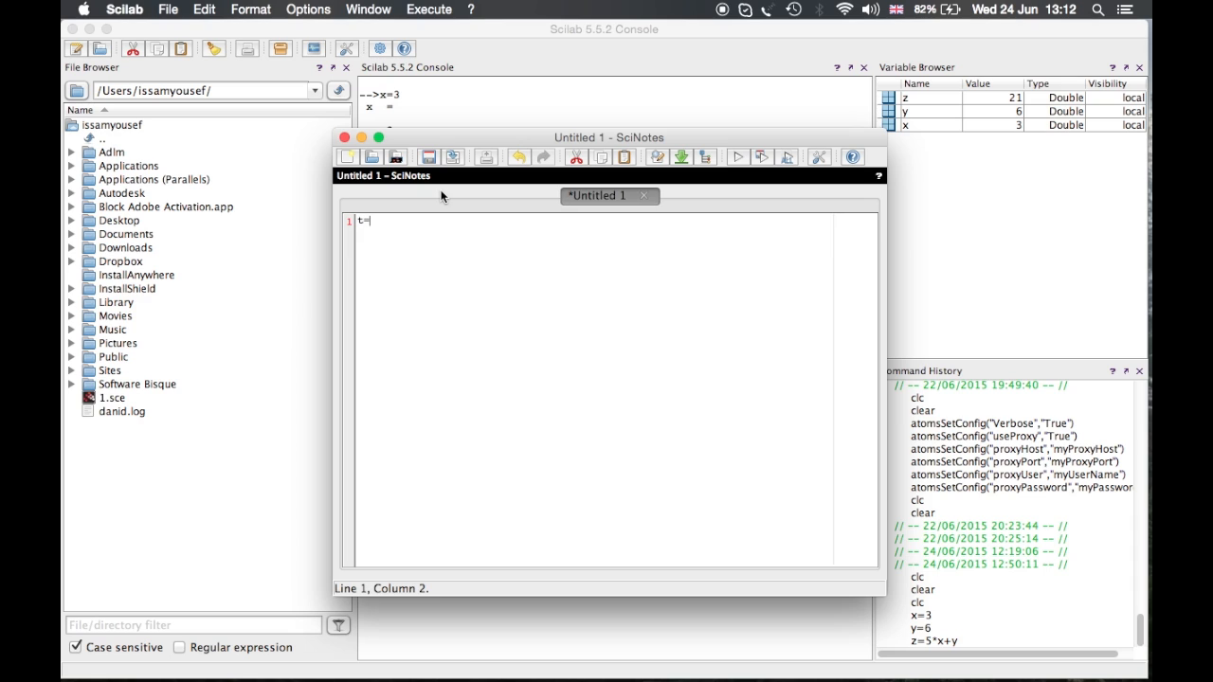
{"action": "type", "text": "5"}
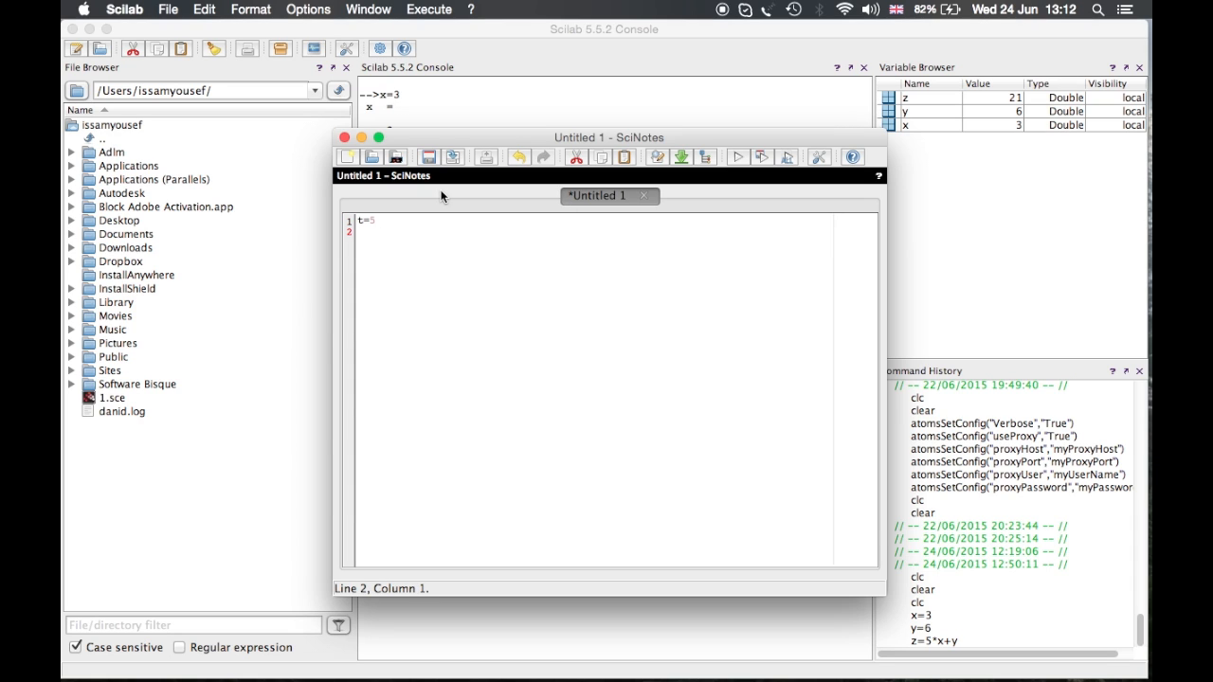
{"action": "type", "text": "u=8"}
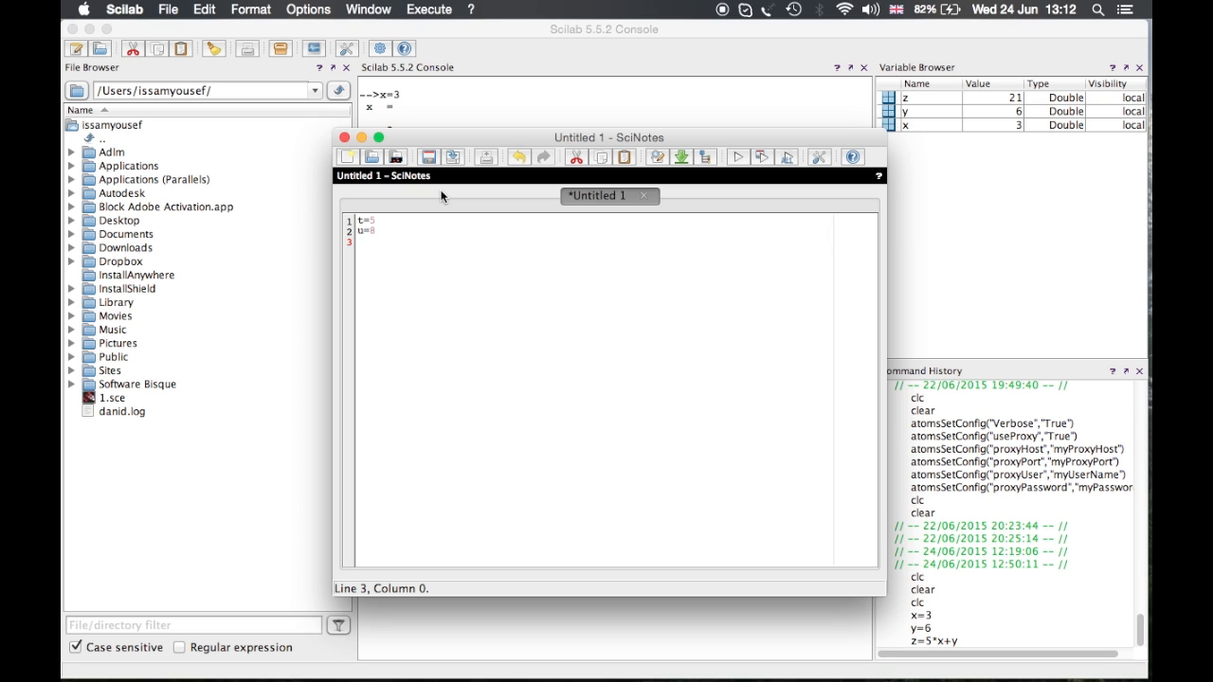
{"action": "type", "text": "g="}
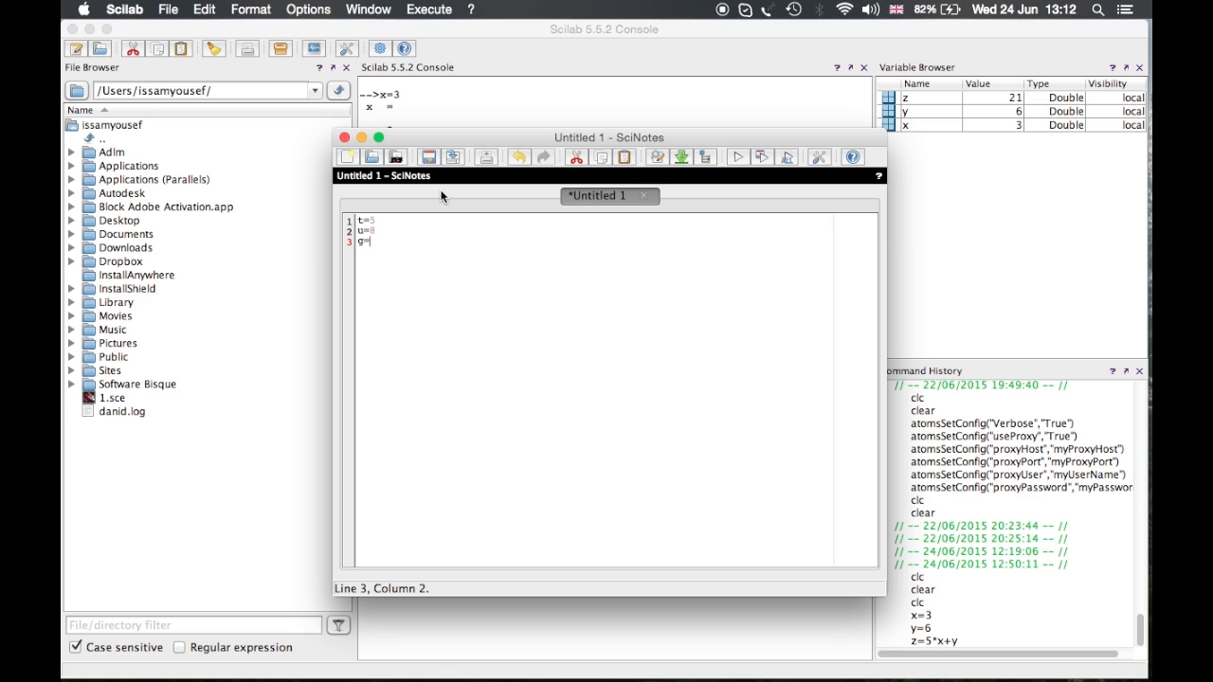
{"action": "type", "text": "t+"}
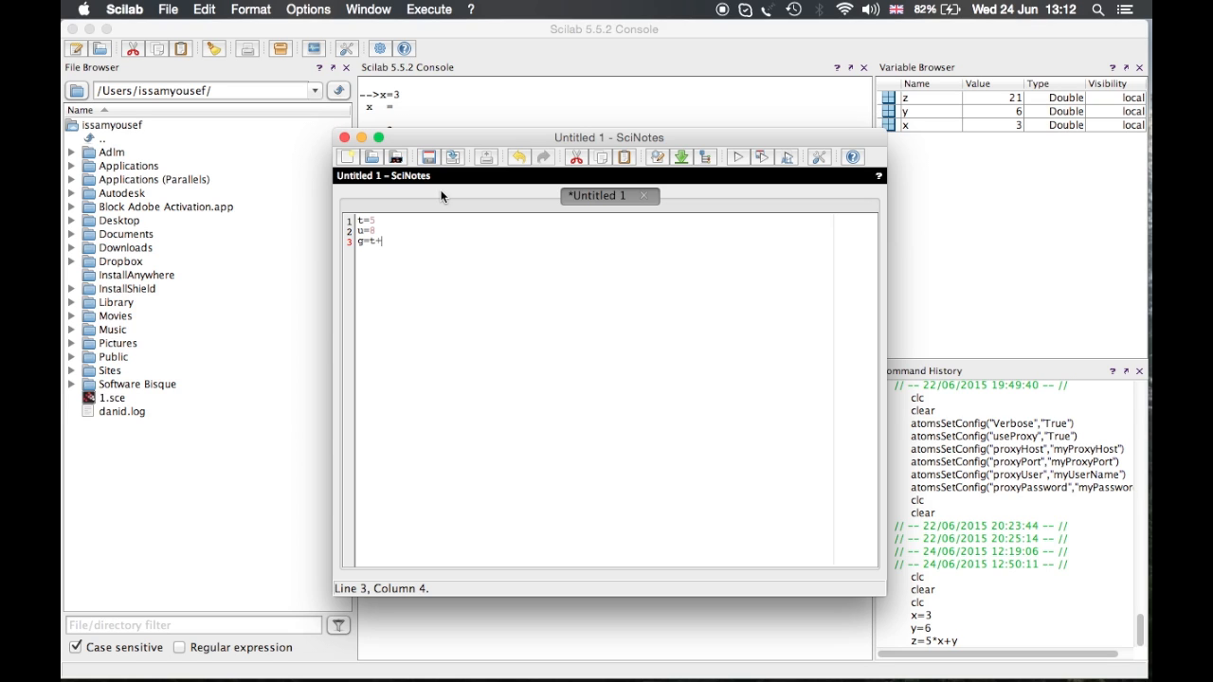
{"action": "type", "text": "u"}
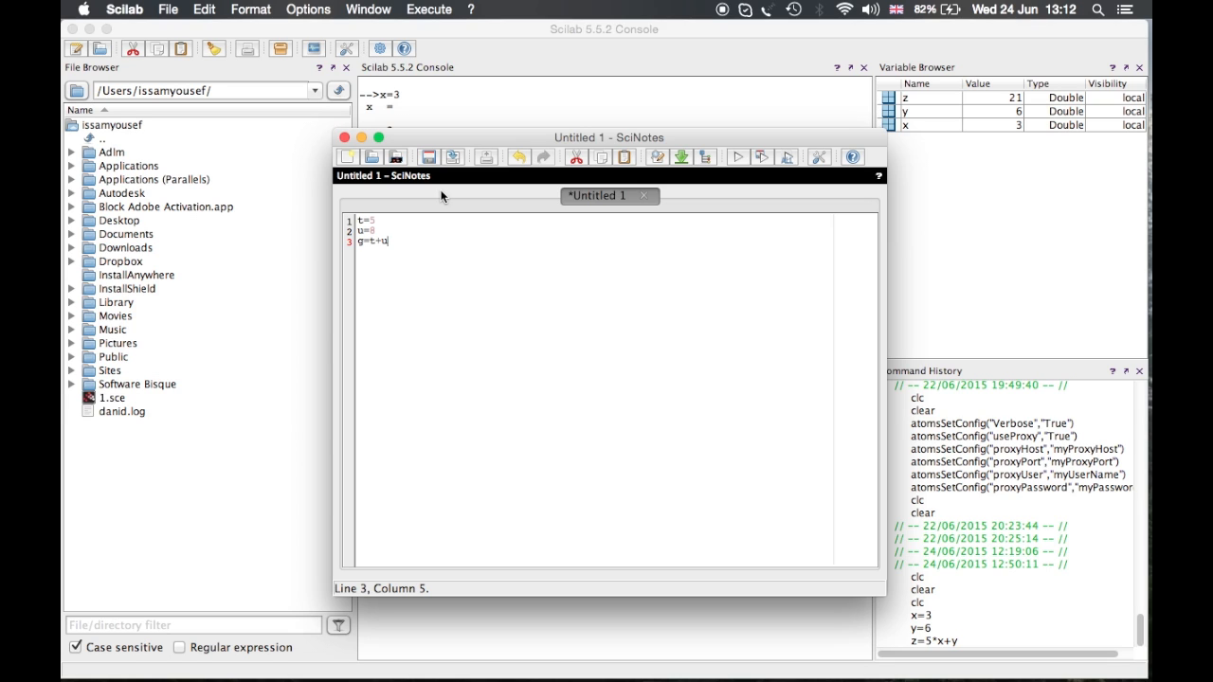
{"action": "mouse_move", "coordinate": [739, 156]}
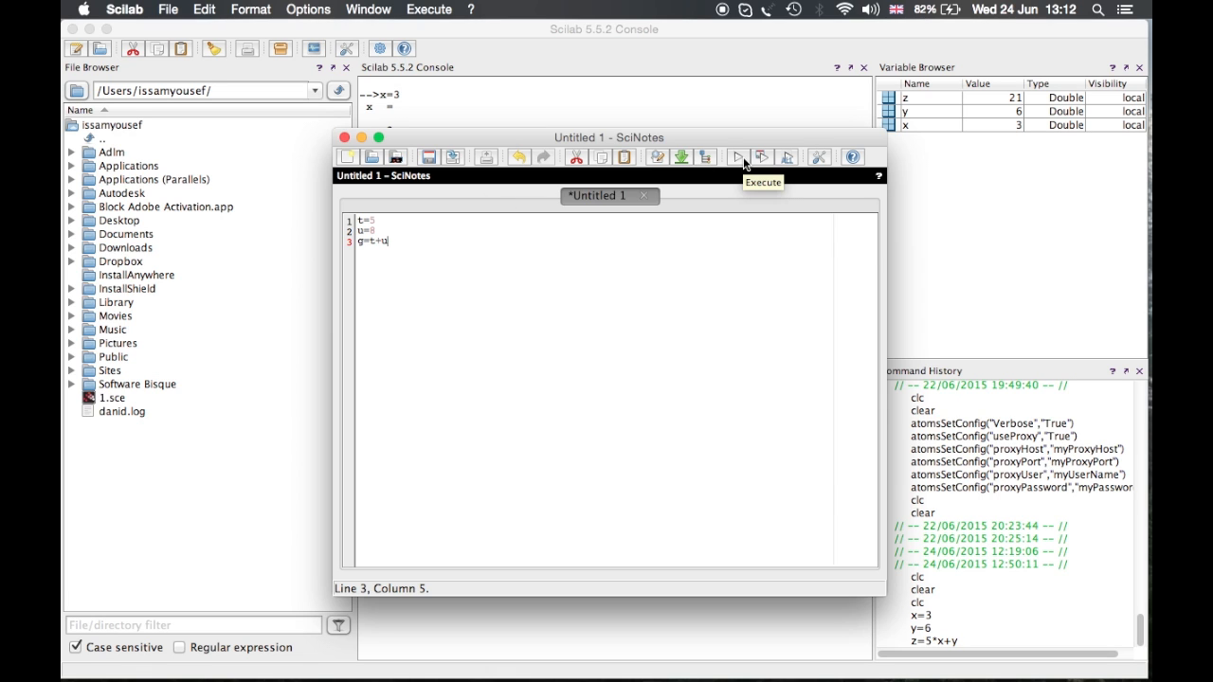
{"action": "mouse_move", "coordinate": [769, 409]}
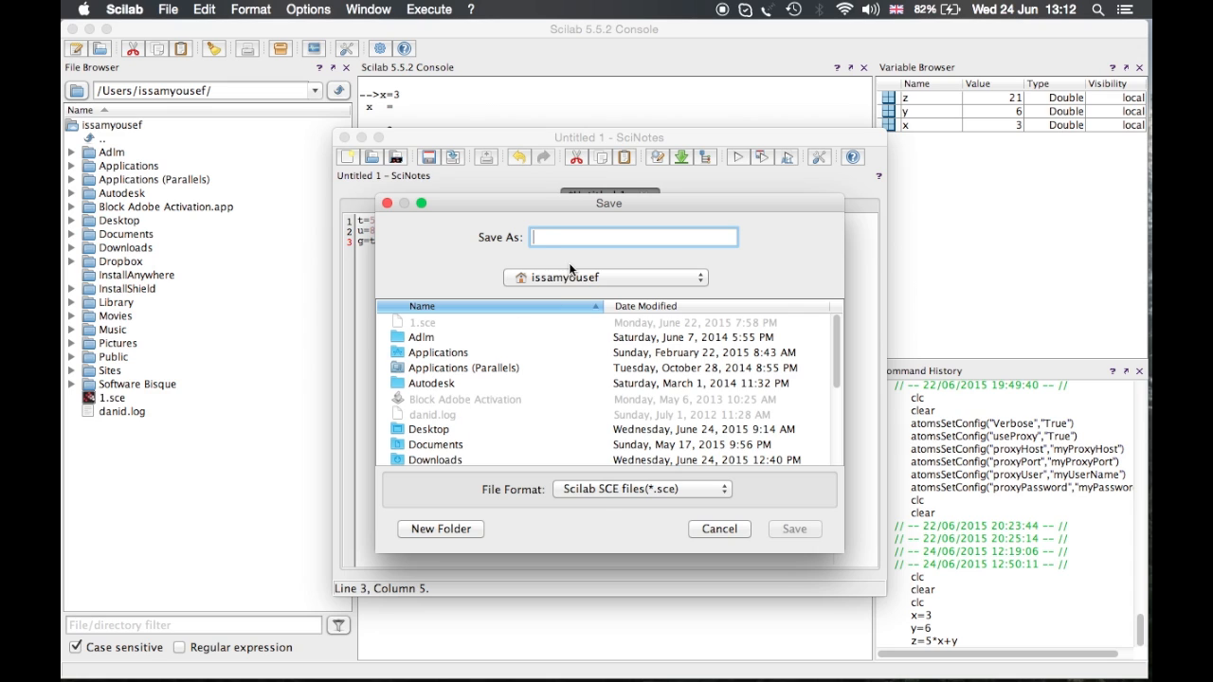
Save and run the script as 3.sce, adding g = 13, u = 8, t = 5, then close SciNotes
{"action": "left_click", "coordinate": [718, 528]}
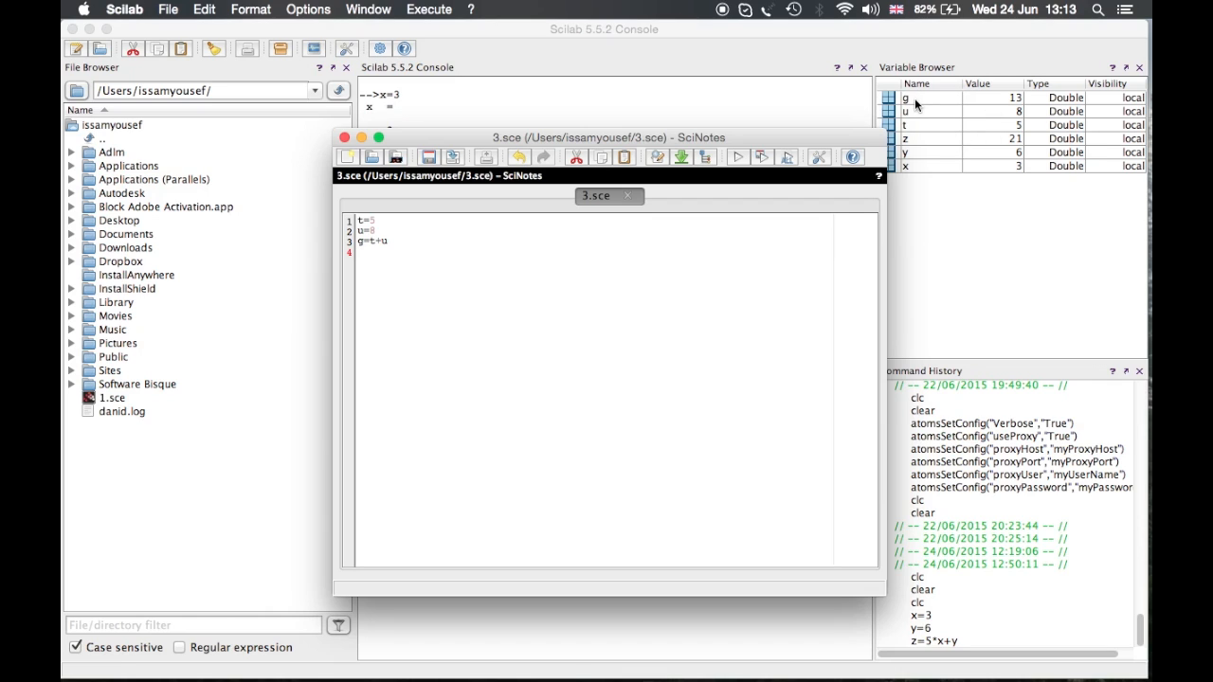
{"action": "mouse_move", "coordinate": [911, 137]}
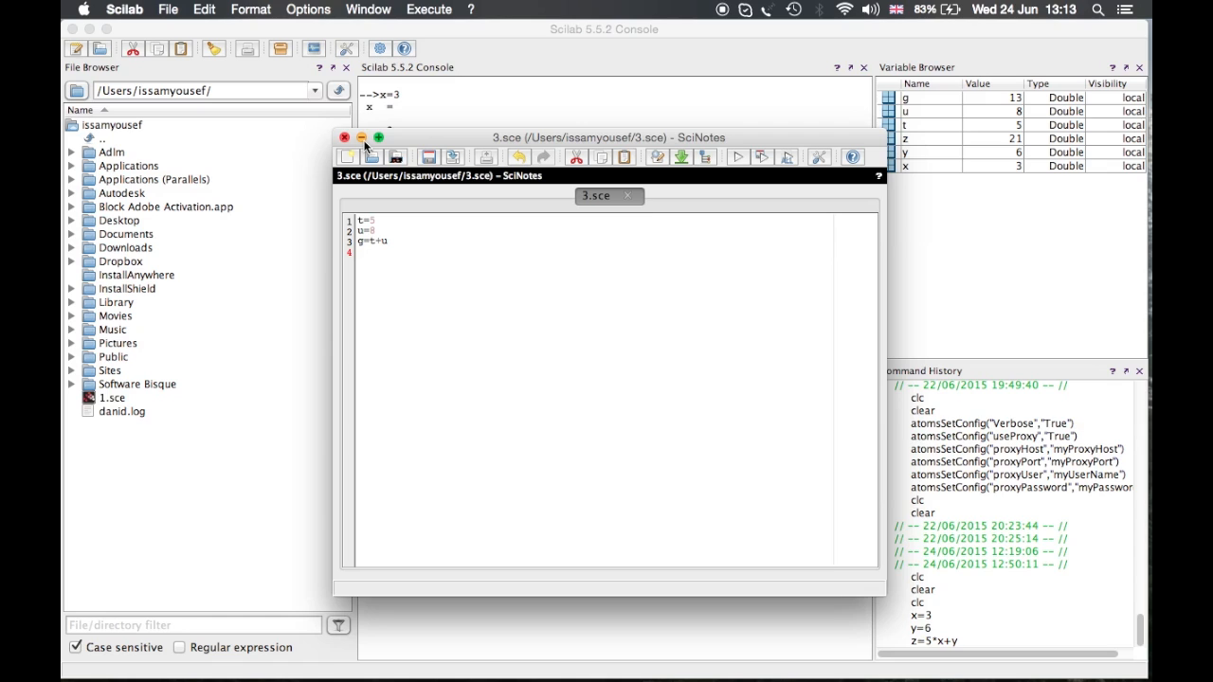
{"action": "left_click", "coordinate": [345, 137]}
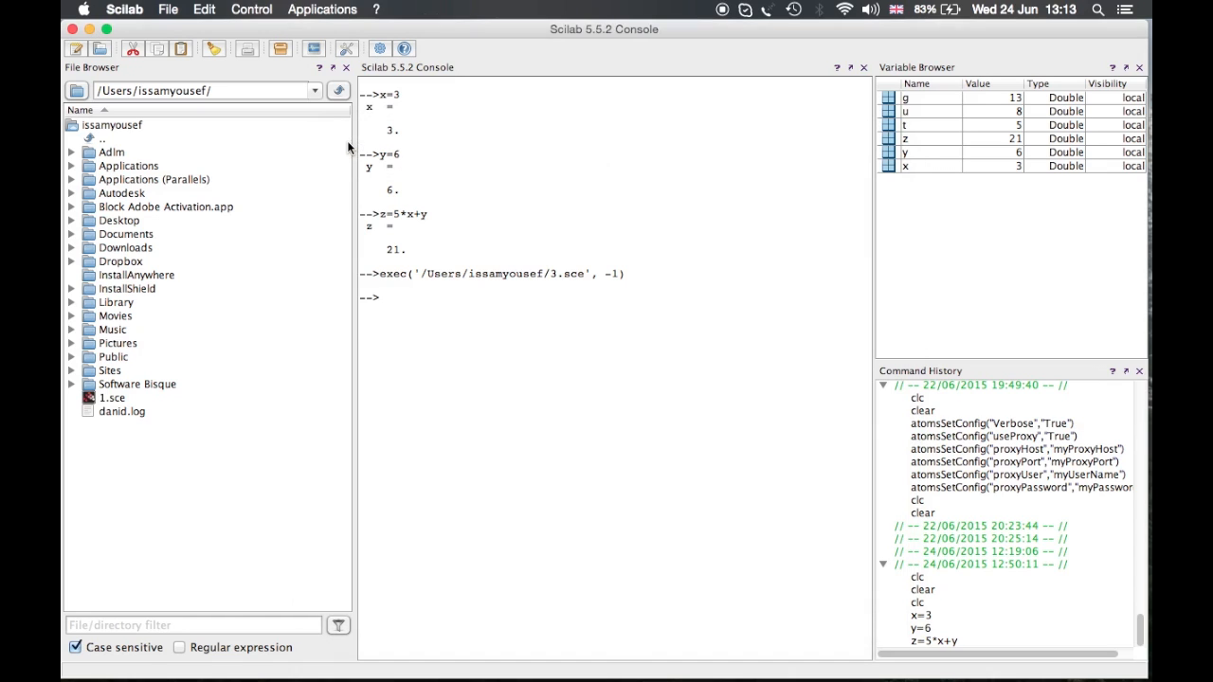
{"action": "left_click", "coordinate": [322, 9]}
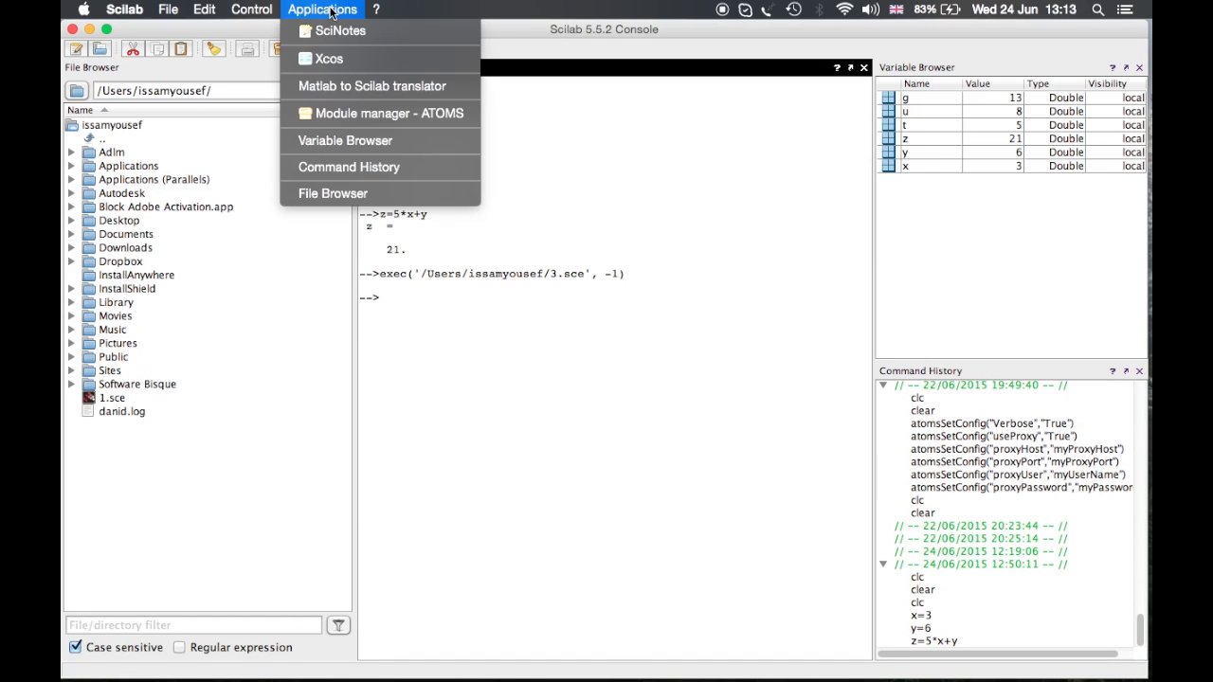
{"action": "mouse_move", "coordinate": [330, 59]}
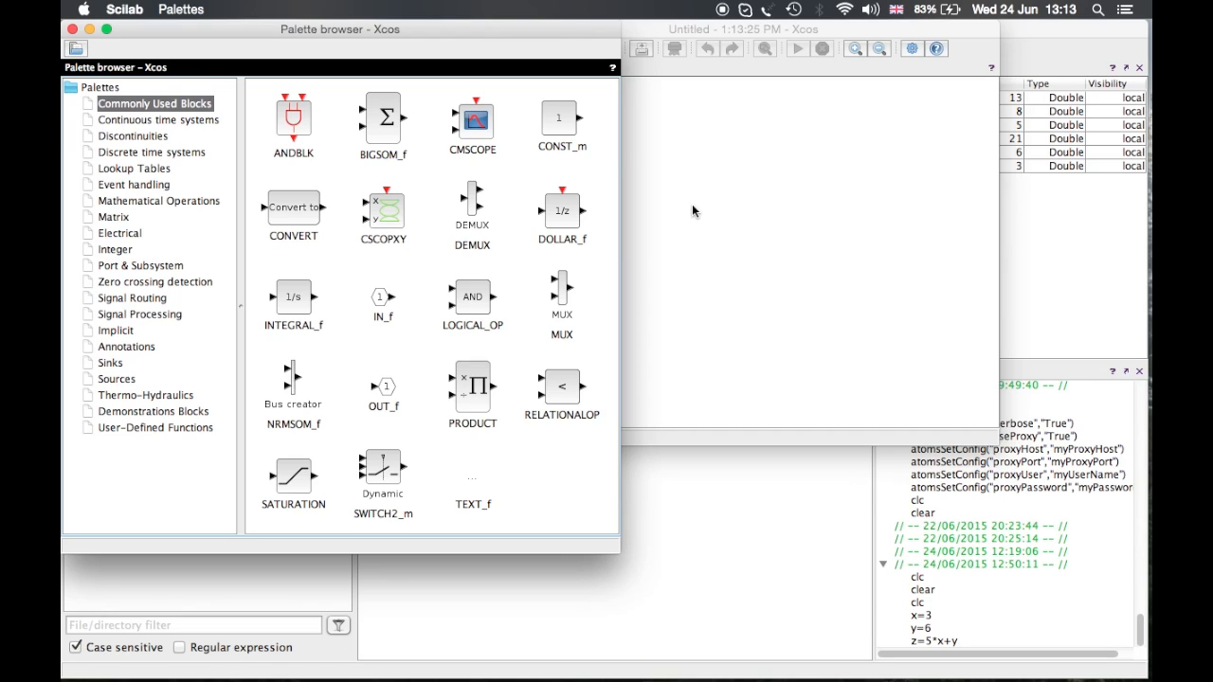
{"action": "mouse_move", "coordinate": [644, 151]}
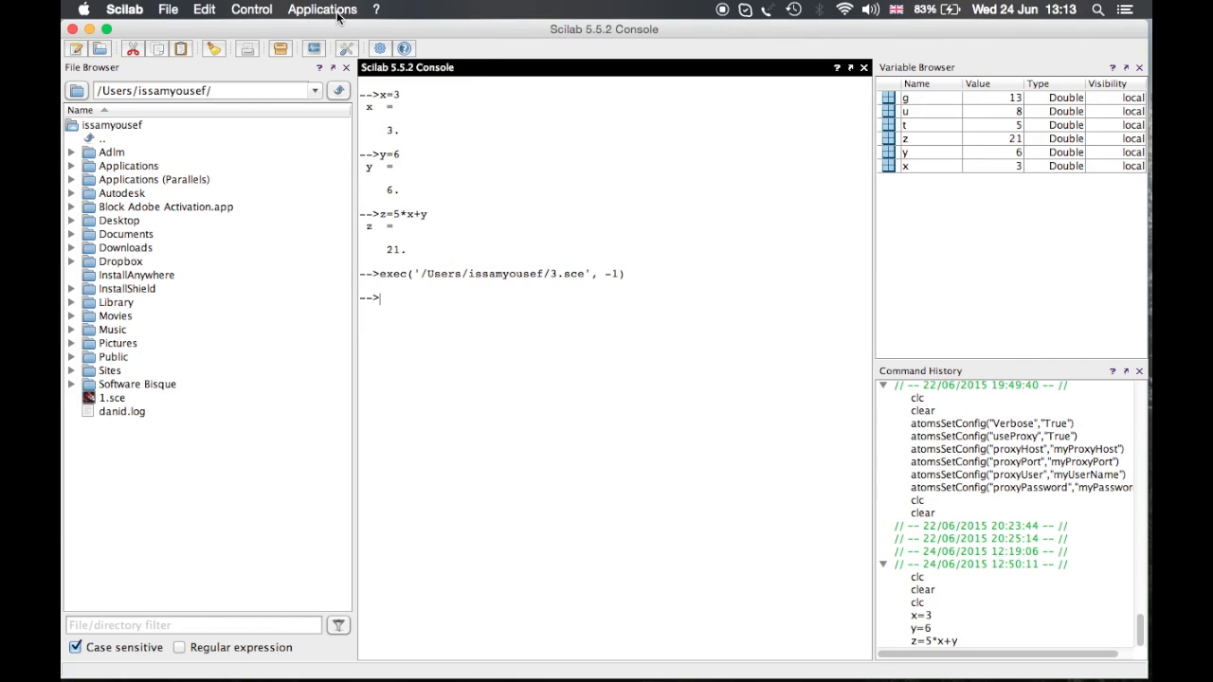
Show the Applications menu with ATOMS, then the Control menu's resume, abort and interrupt
{"action": "left_click", "coordinate": [322, 8]}
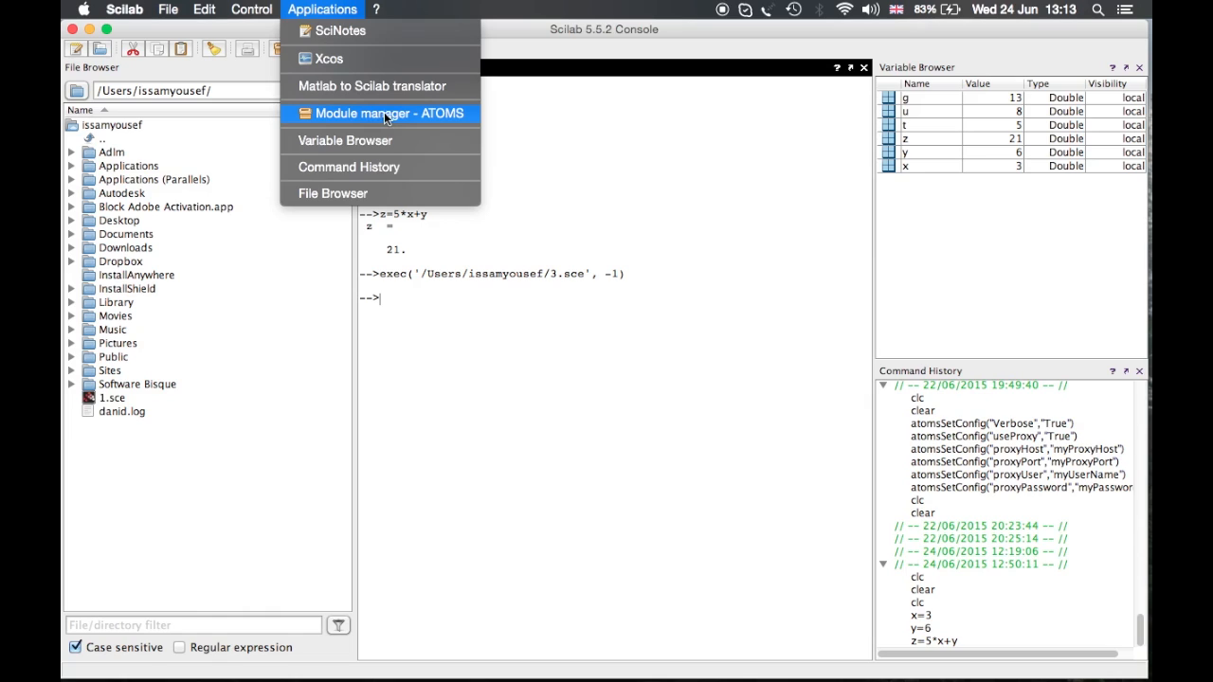
{"action": "mouse_move", "coordinate": [396, 114]}
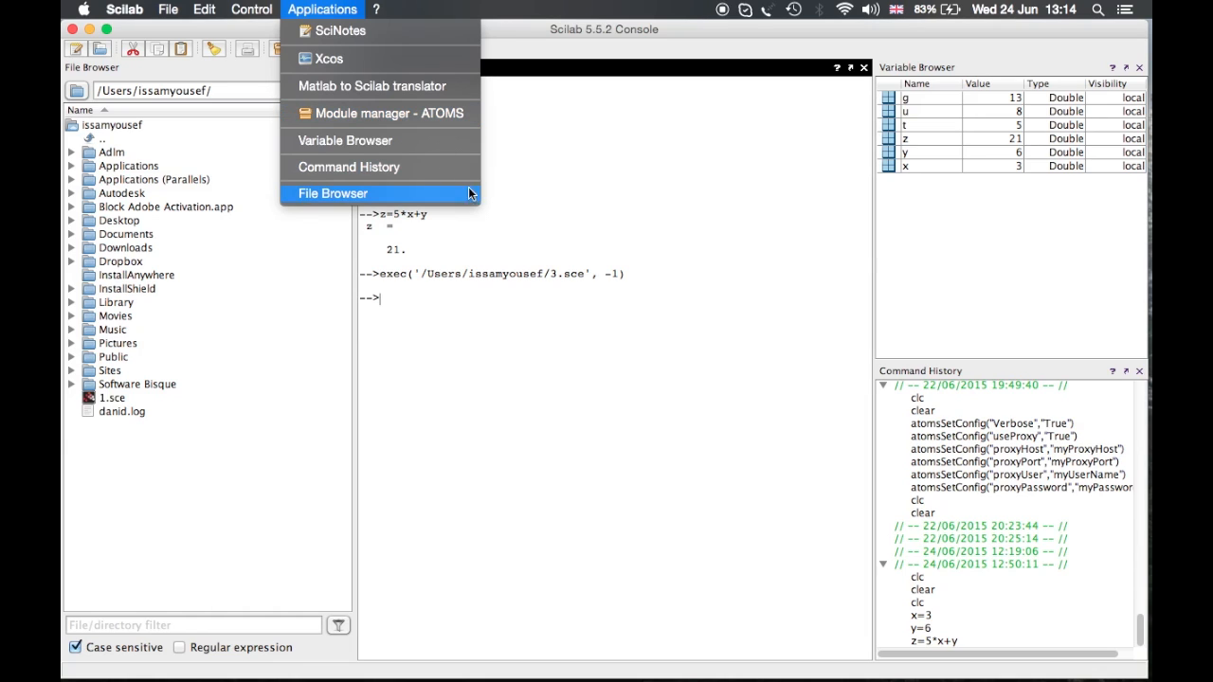
{"action": "mouse_move", "coordinate": [519, 250]}
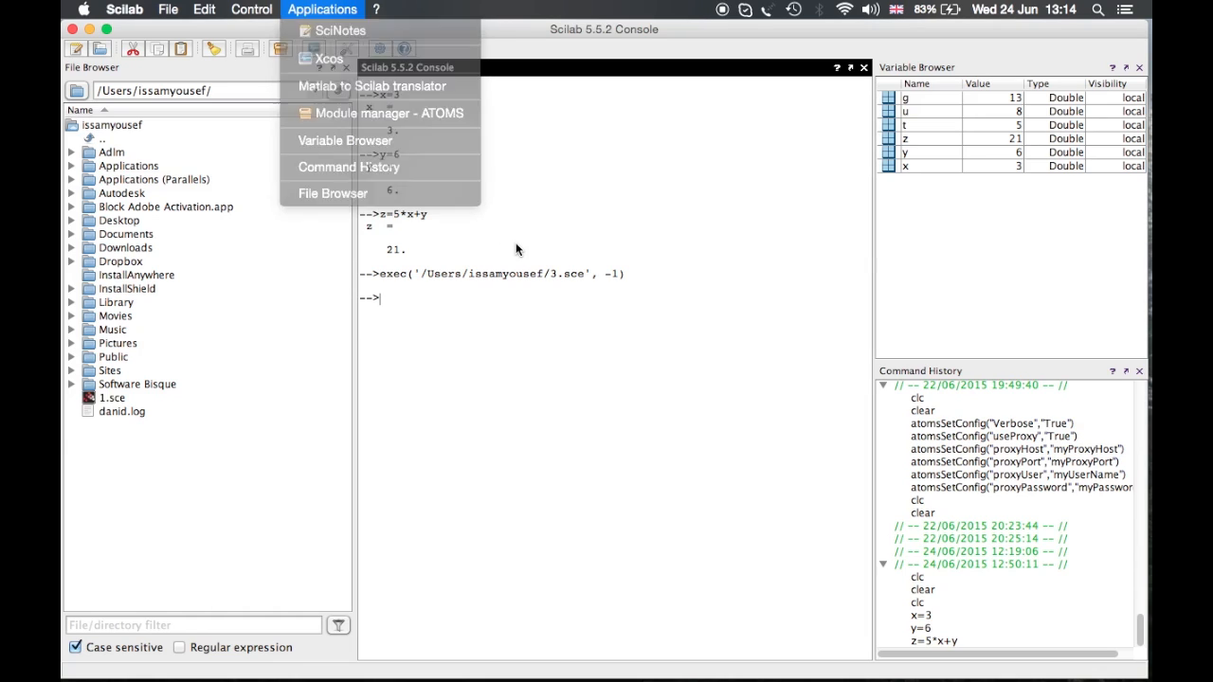
{"action": "left_click", "coordinate": [250, 9]}
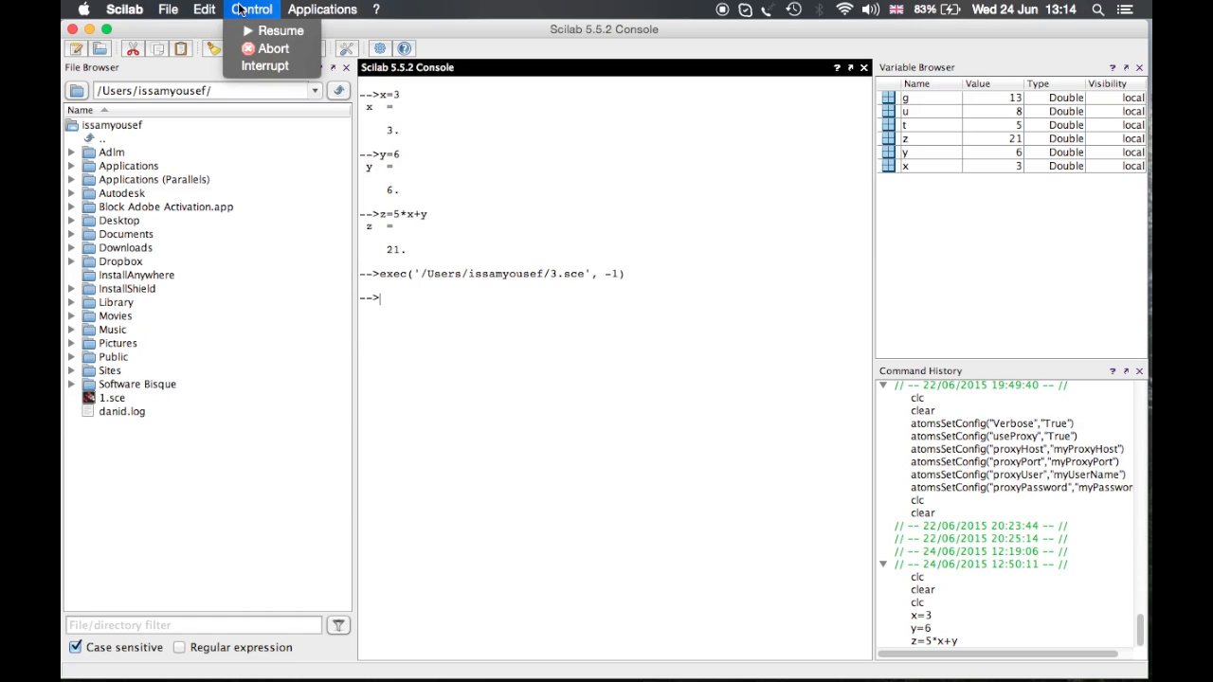
Show the Edit menu, then the File menu's open, environment and directory options
{"action": "left_click", "coordinate": [204, 10]}
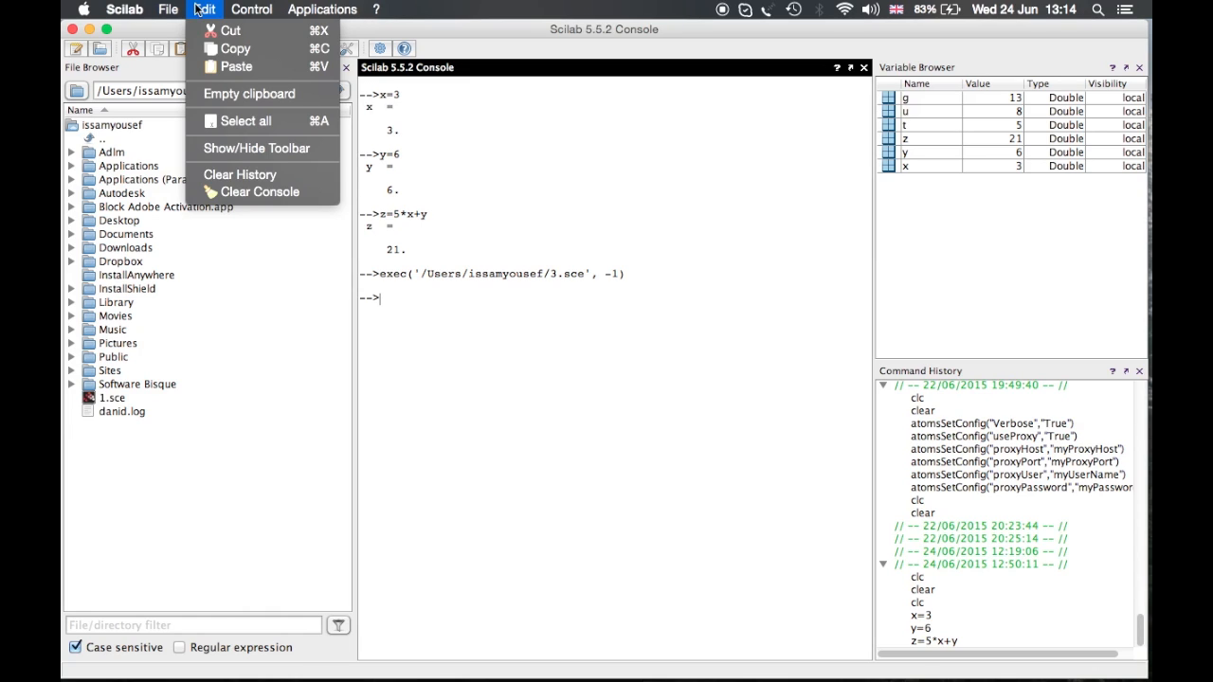
{"action": "left_click", "coordinate": [169, 10]}
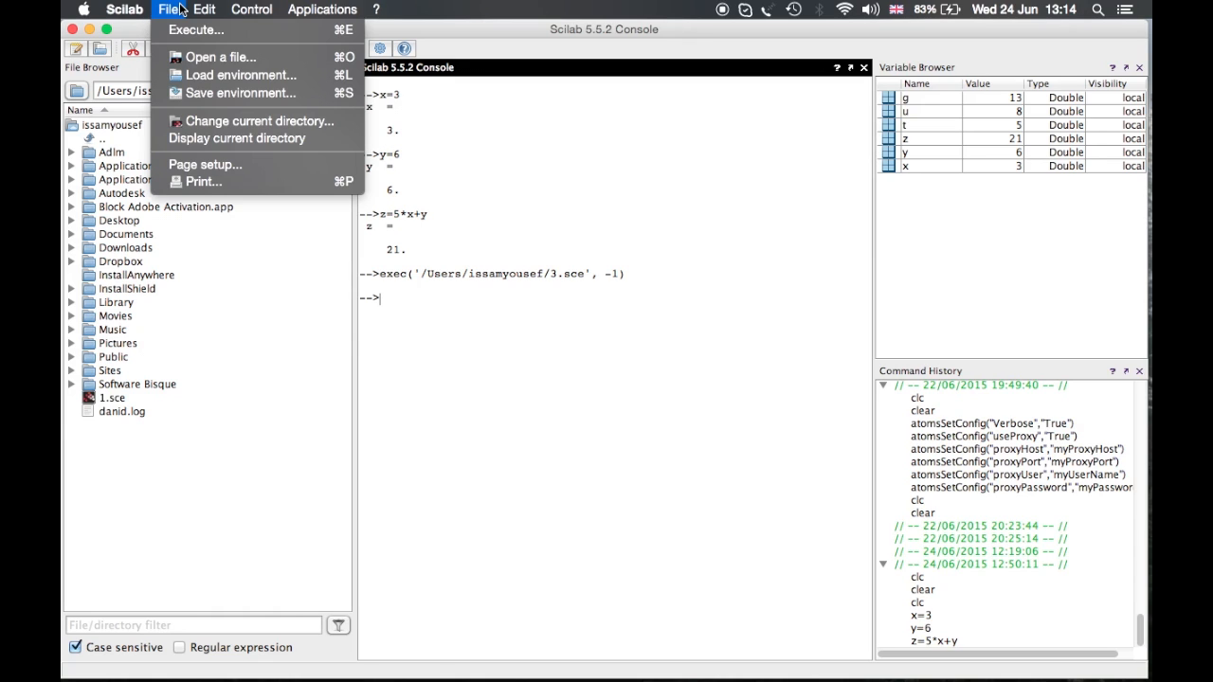